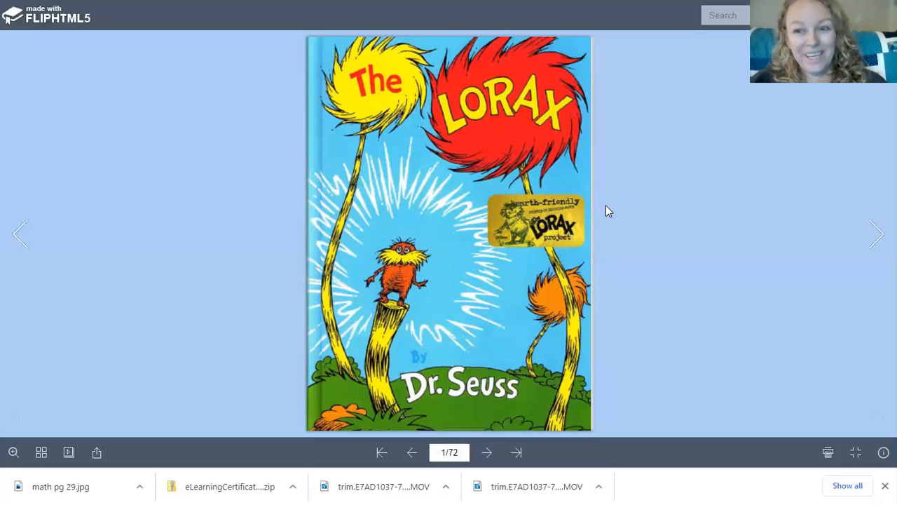
{"action": "mouse_move", "coordinate": [616, 254]}
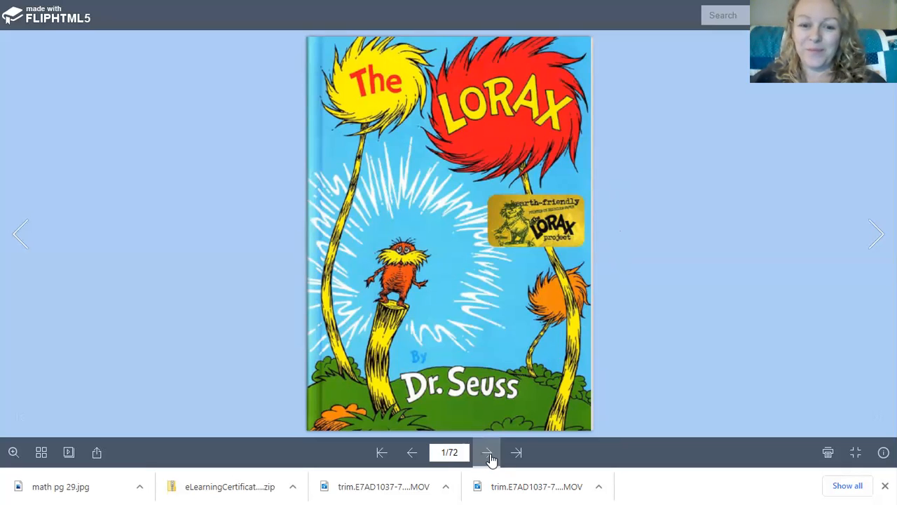
Page forward five times from the Lorax cover to the 'At the far end of town' spread, pages 6–7
{"action": "left_click", "coordinate": [487, 452]}
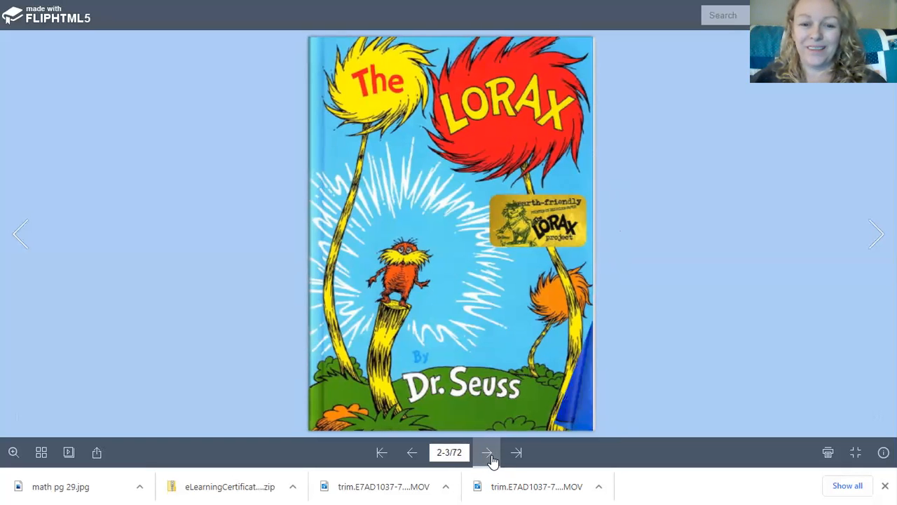
{"action": "left_click", "coordinate": [488, 452]}
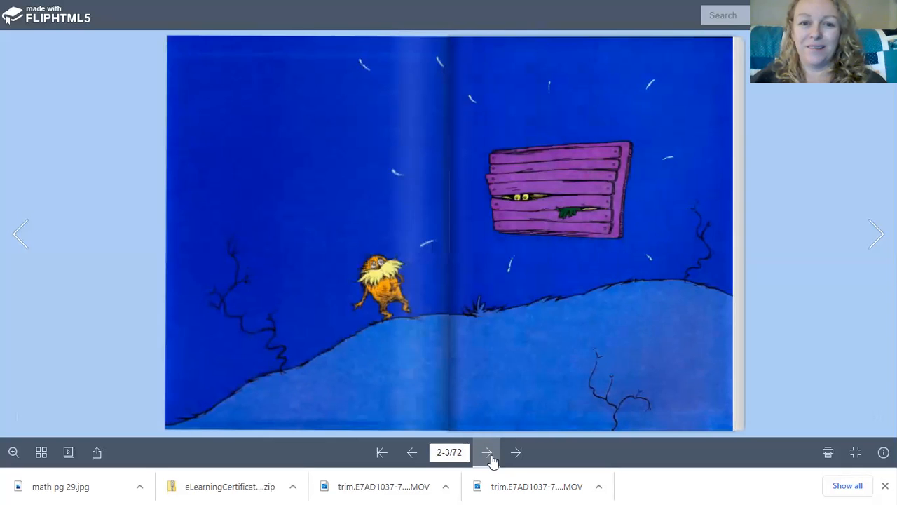
{"action": "left_click", "coordinate": [487, 452]}
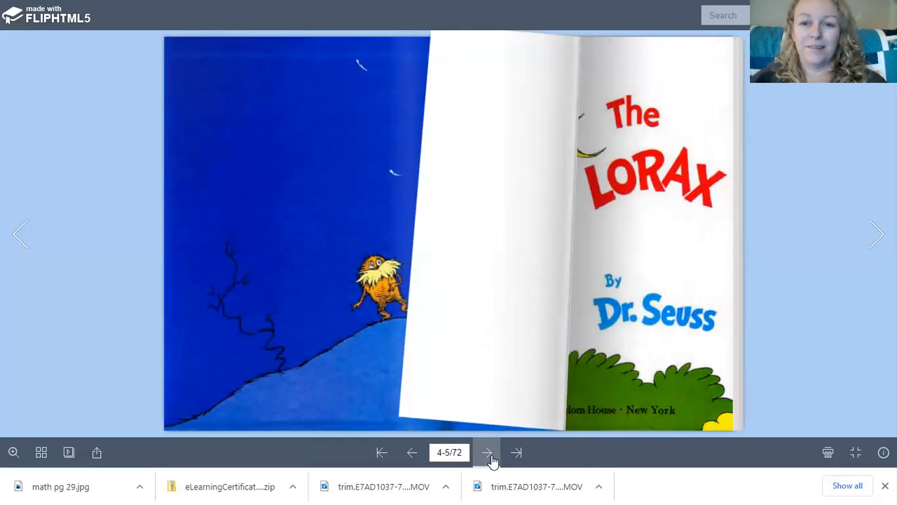
{"action": "left_click", "coordinate": [487, 452]}
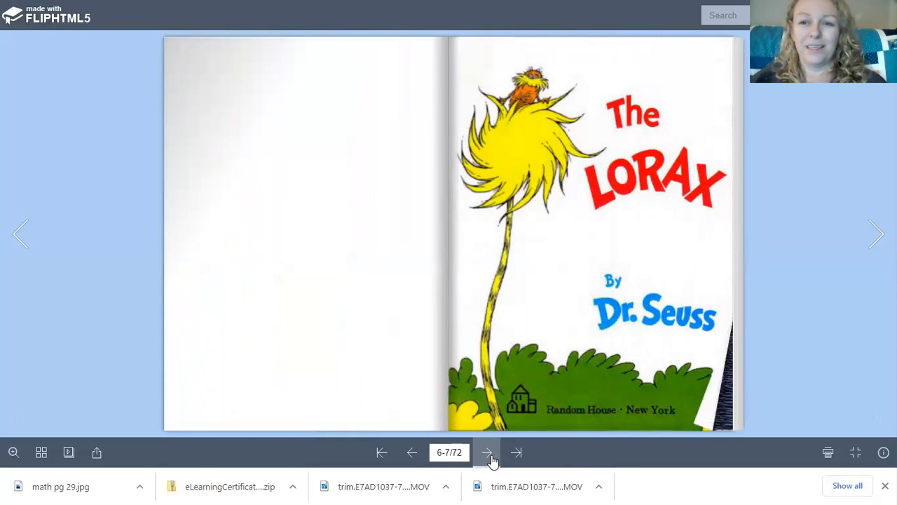
{"action": "left_click", "coordinate": [488, 452]}
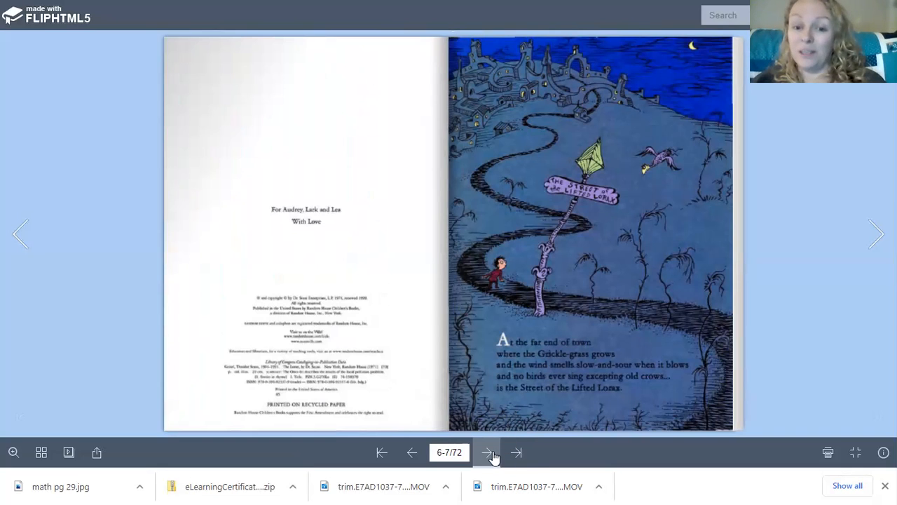
Turn the Lorax flipbook forward past pages 8–9 to the Once-ler spread
{"action": "left_click", "coordinate": [486, 452]}
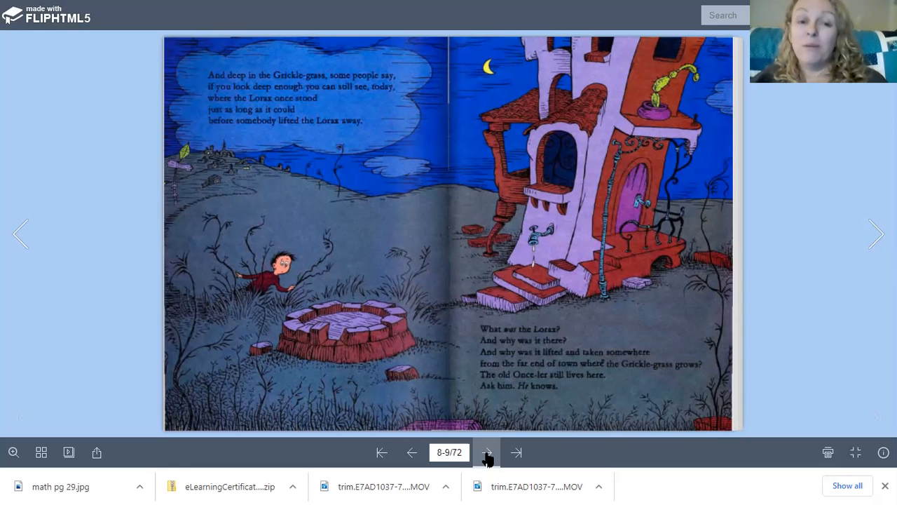
{"action": "mouse_move", "coordinate": [476, 429]}
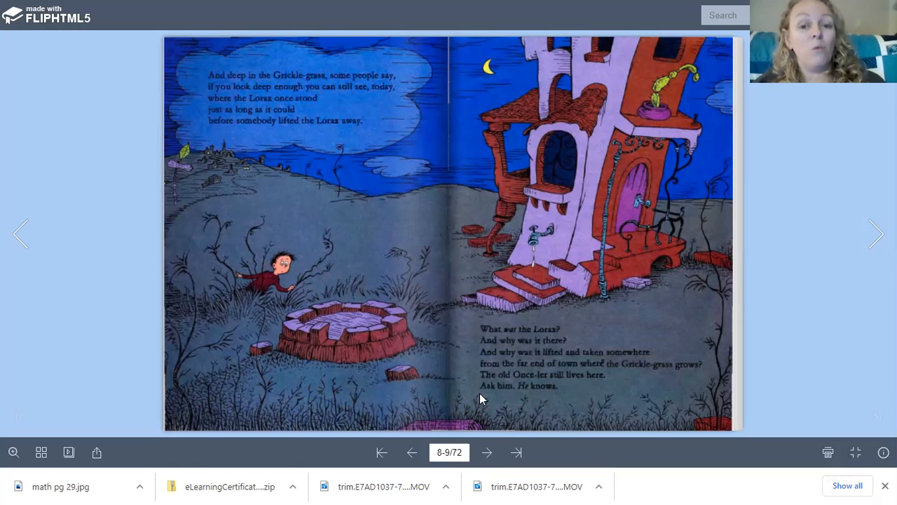
{"action": "mouse_move", "coordinate": [491, 387]}
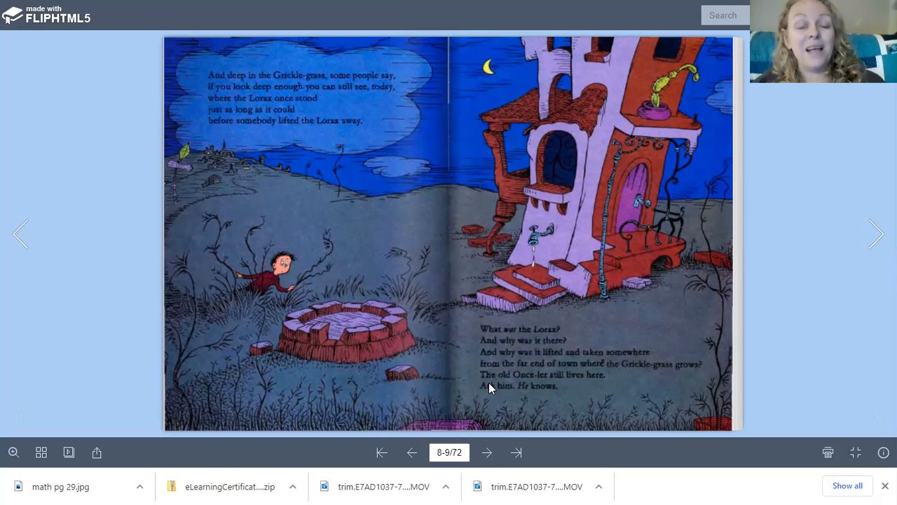
{"action": "left_click", "coordinate": [486, 452]}
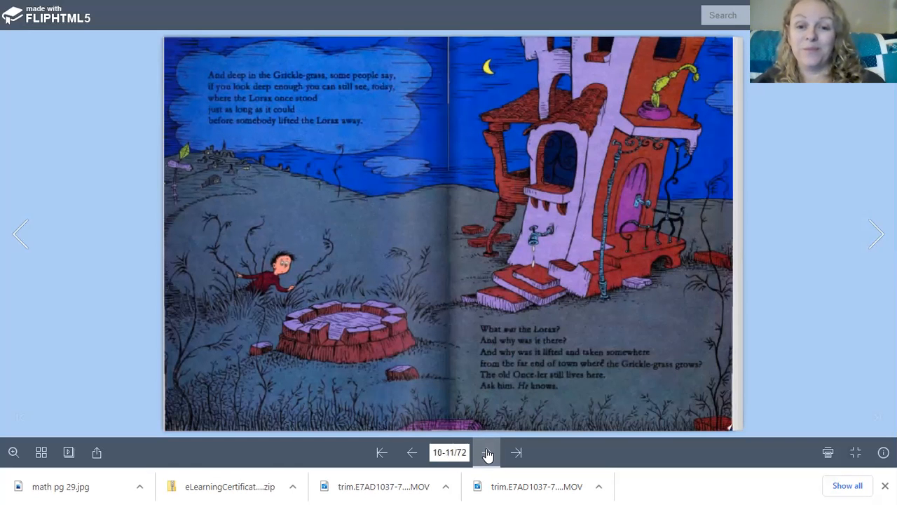
{"action": "left_click", "coordinate": [487, 452]}
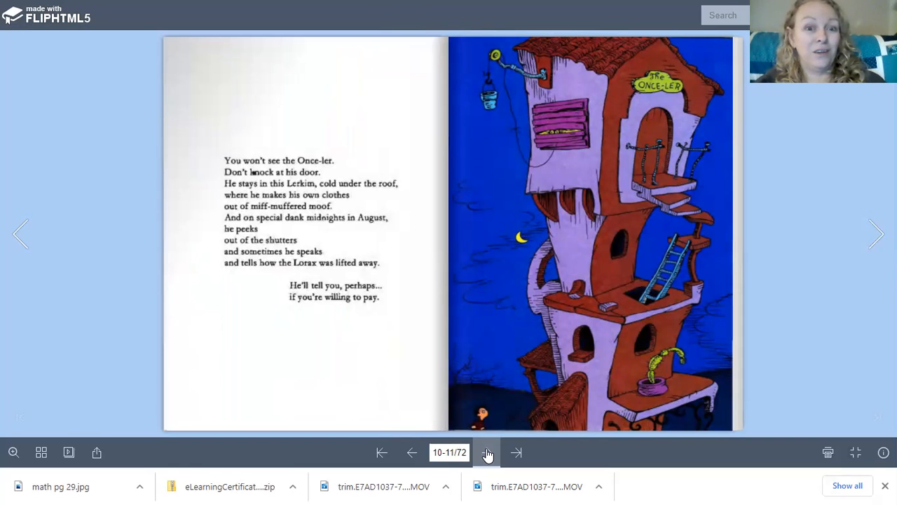
{"action": "mouse_move", "coordinate": [389, 401]}
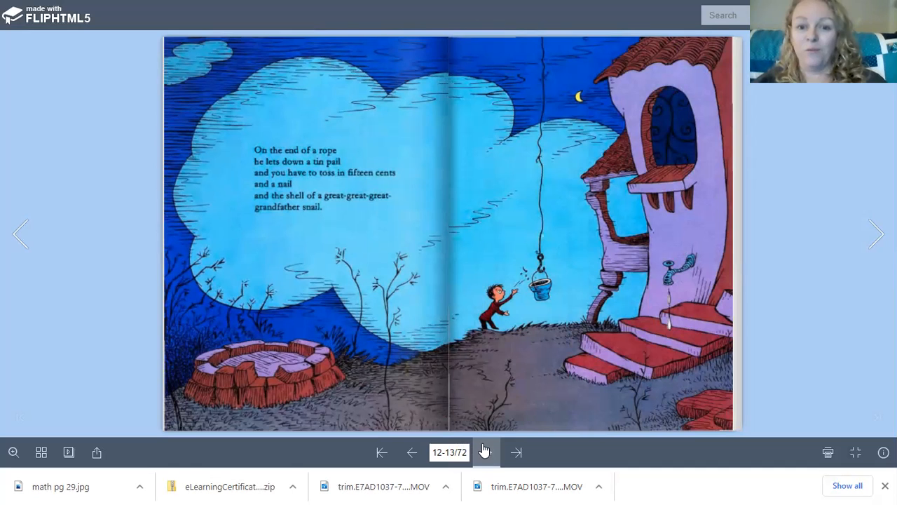
Flip two spreads ahead to the SLUPP! Whisper-ma-Phone pages 16–17
{"action": "left_click", "coordinate": [515, 452]}
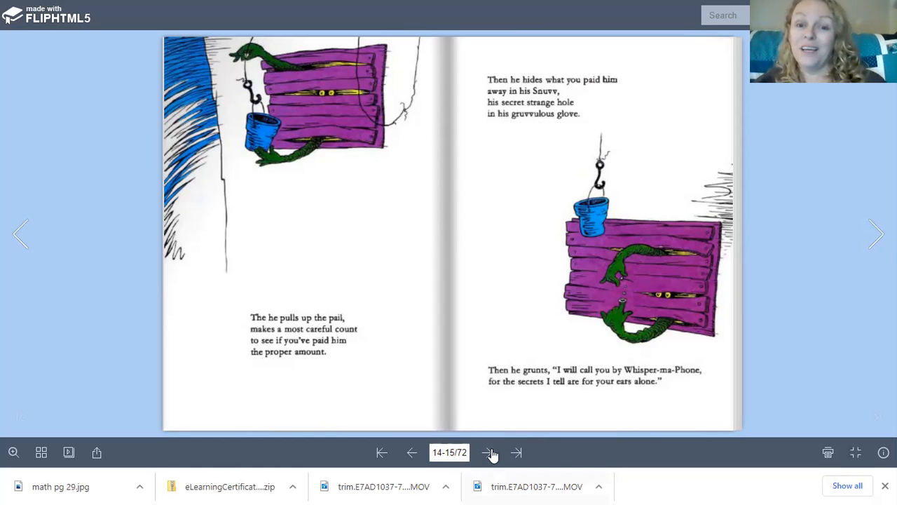
{"action": "mouse_move", "coordinate": [510, 422]}
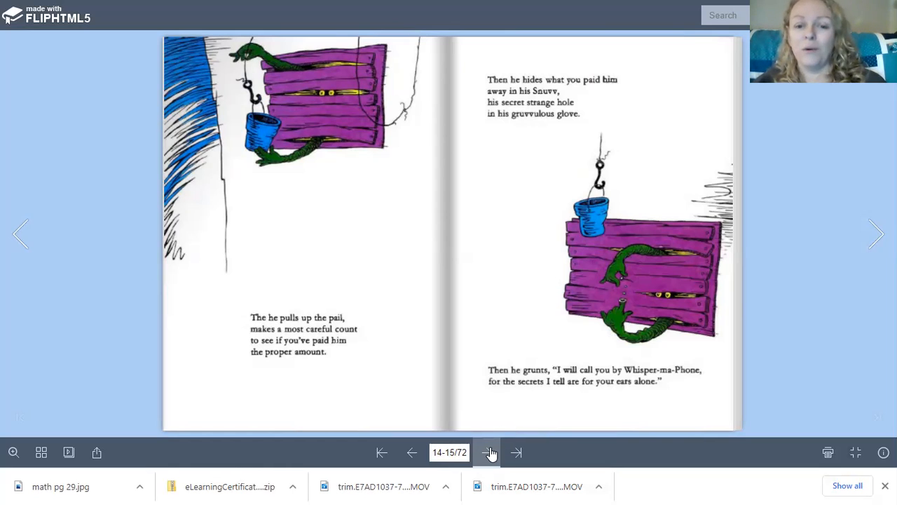
{"action": "left_click", "coordinate": [489, 452]}
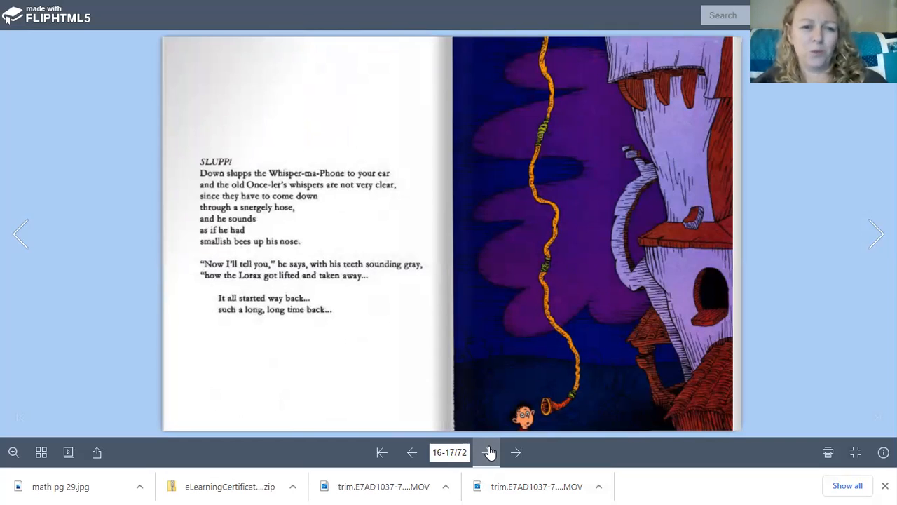
{"action": "mouse_move", "coordinate": [468, 442]}
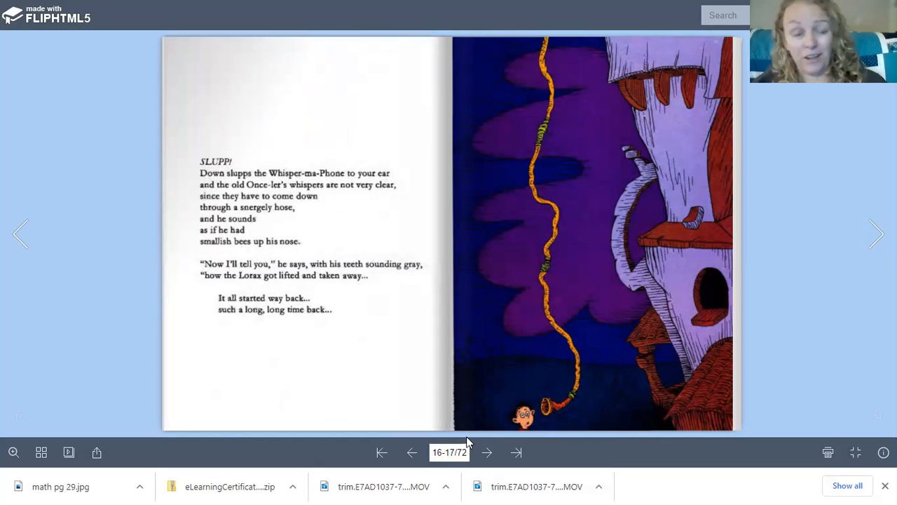
{"action": "mouse_move", "coordinate": [409, 370]}
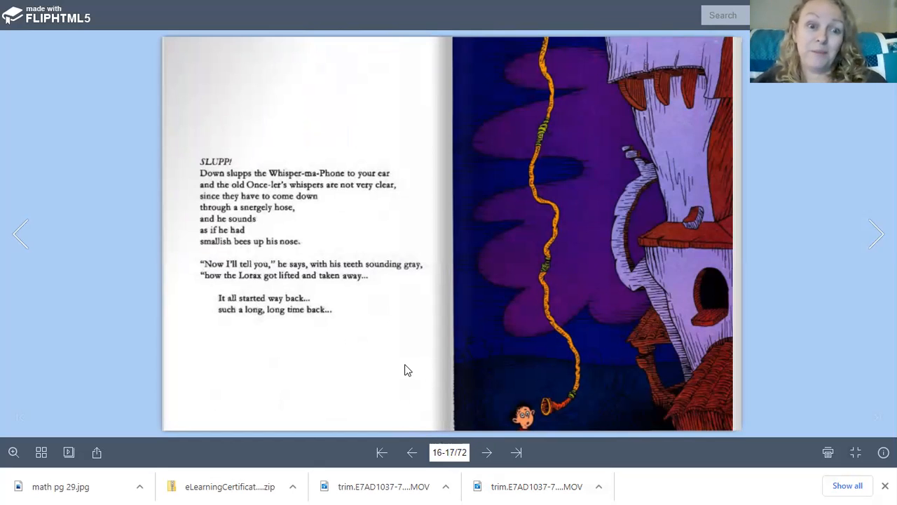
{"action": "mouse_move", "coordinate": [403, 372]}
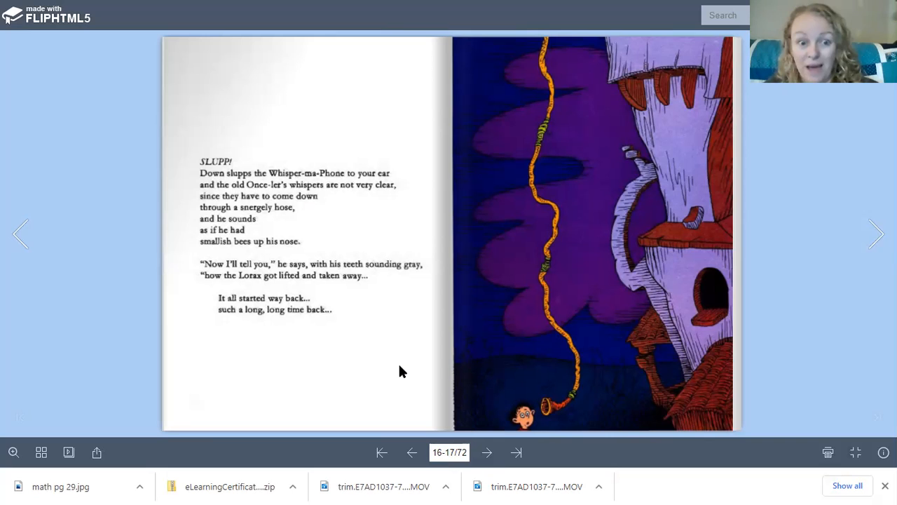
{"action": "mouse_move", "coordinate": [419, 442]}
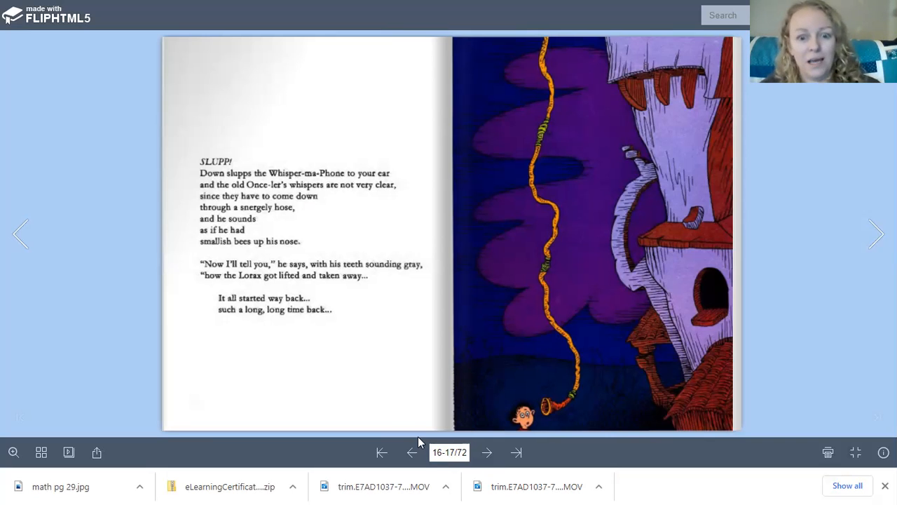
Page six times through the Truffula Trees spreads to pages 22–23
{"action": "left_click", "coordinate": [487, 452]}
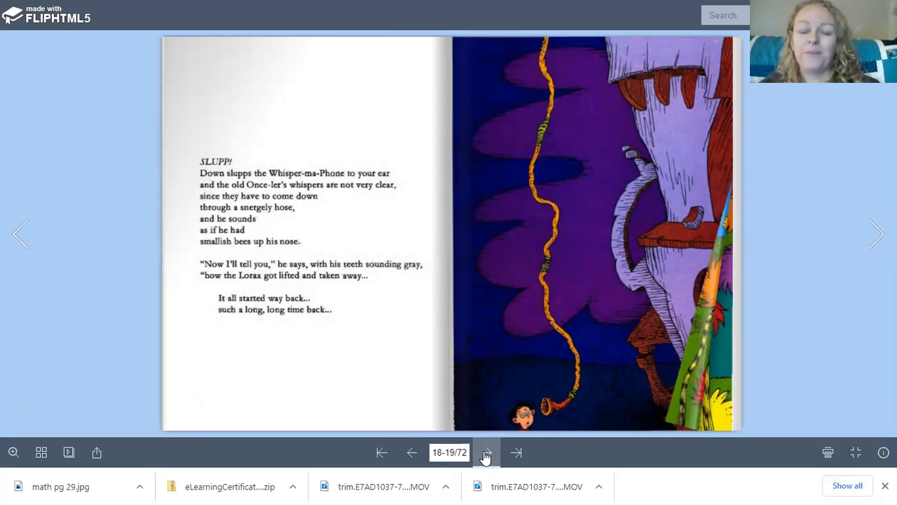
{"action": "left_click", "coordinate": [487, 452]}
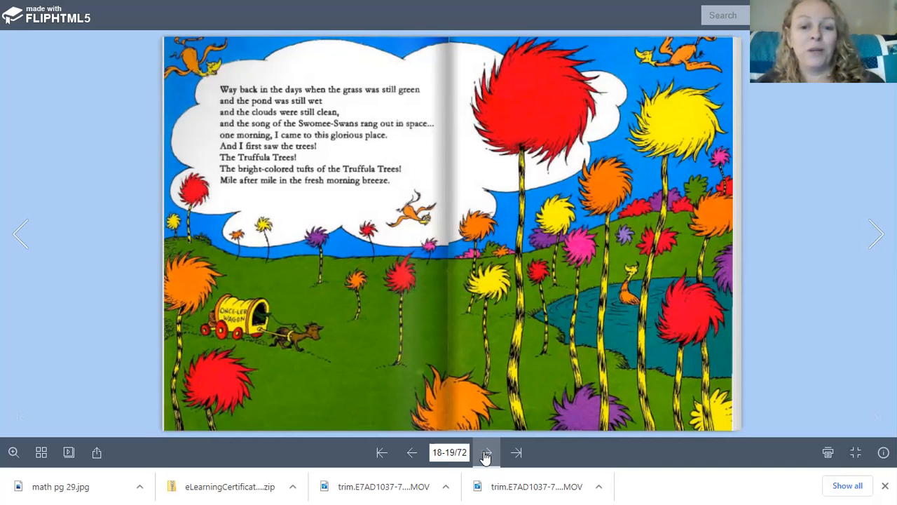
{"action": "left_click", "coordinate": [486, 452]}
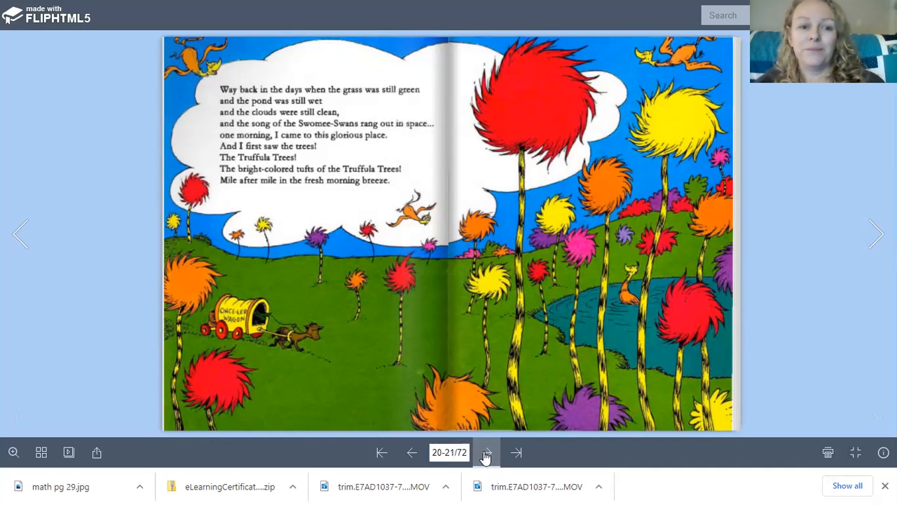
{"action": "left_click", "coordinate": [486, 452]}
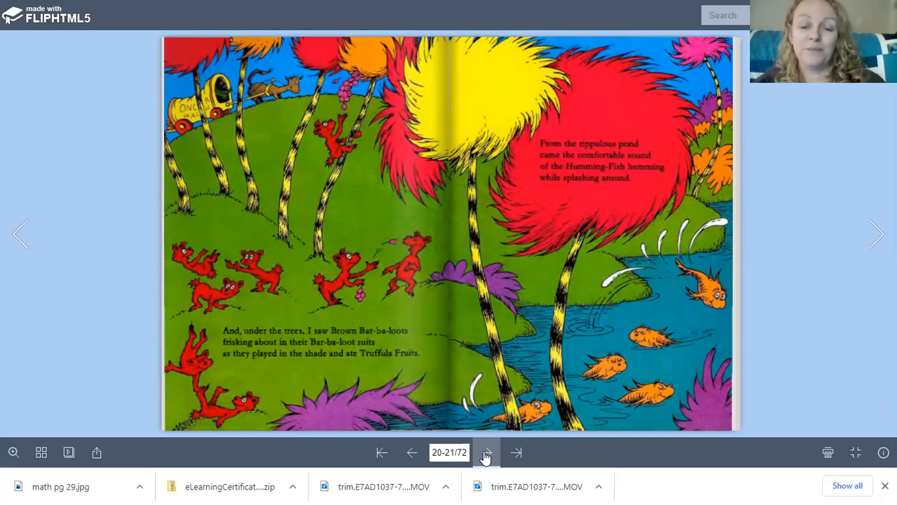
{"action": "left_click", "coordinate": [486, 452]}
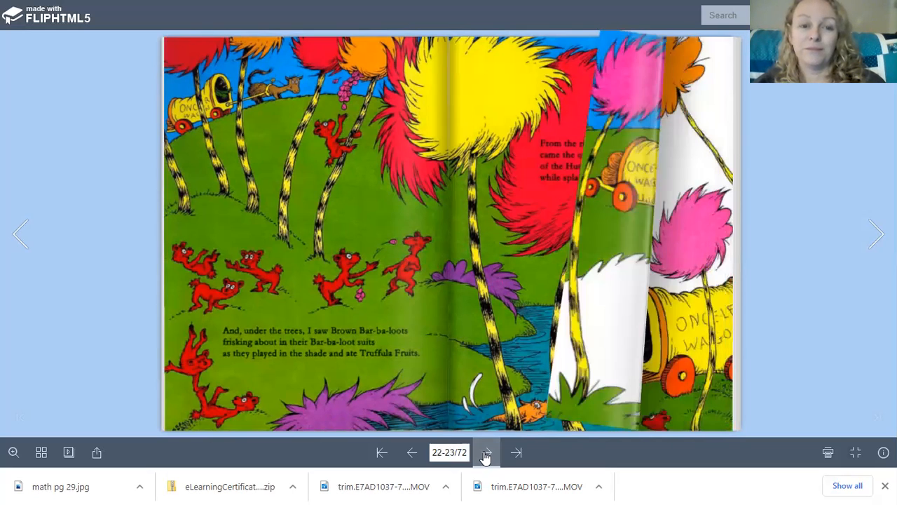
{"action": "left_click", "coordinate": [486, 452]}
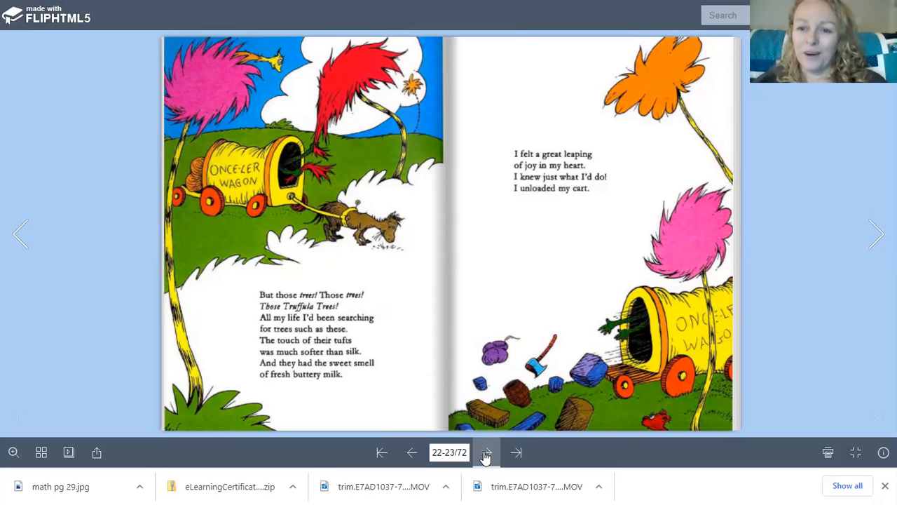
Flip from pages 22–23 to pages 32–33, where a chap buys the first Thneed
{"action": "left_click", "coordinate": [487, 452]}
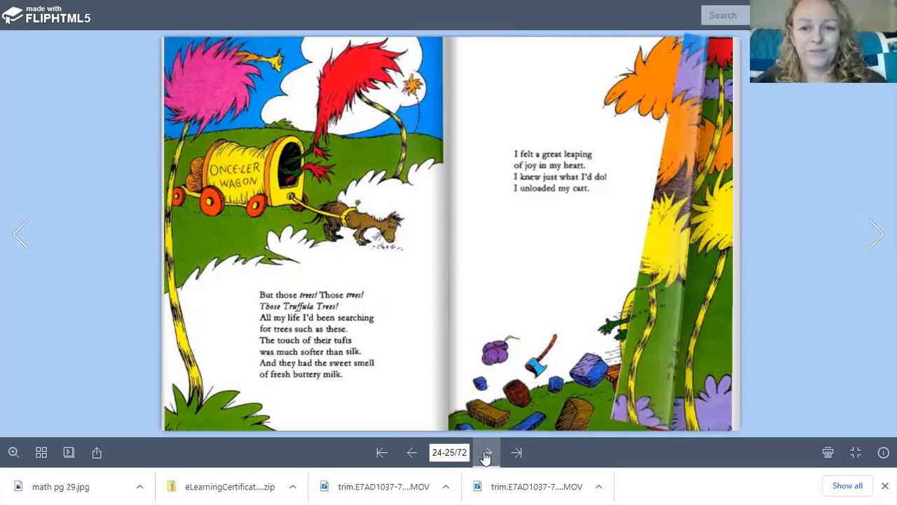
{"action": "left_click", "coordinate": [486, 452]}
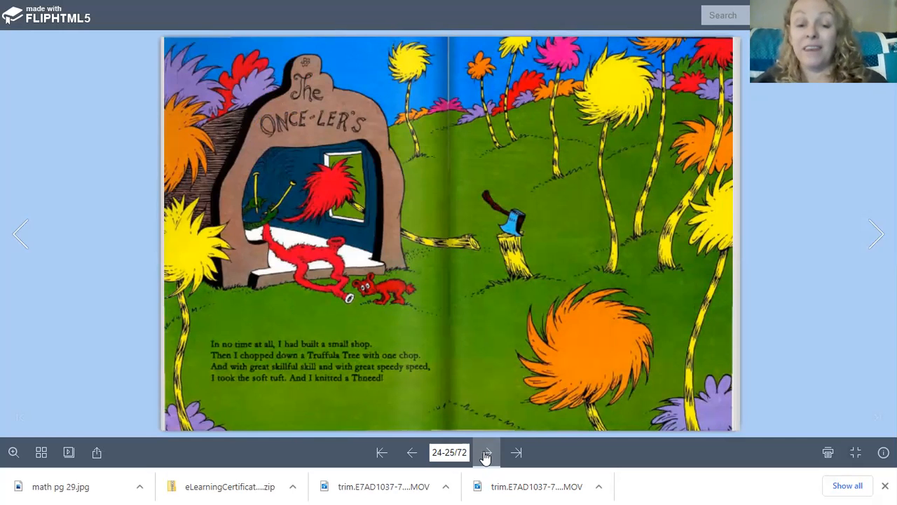
{"action": "left_click", "coordinate": [487, 452]}
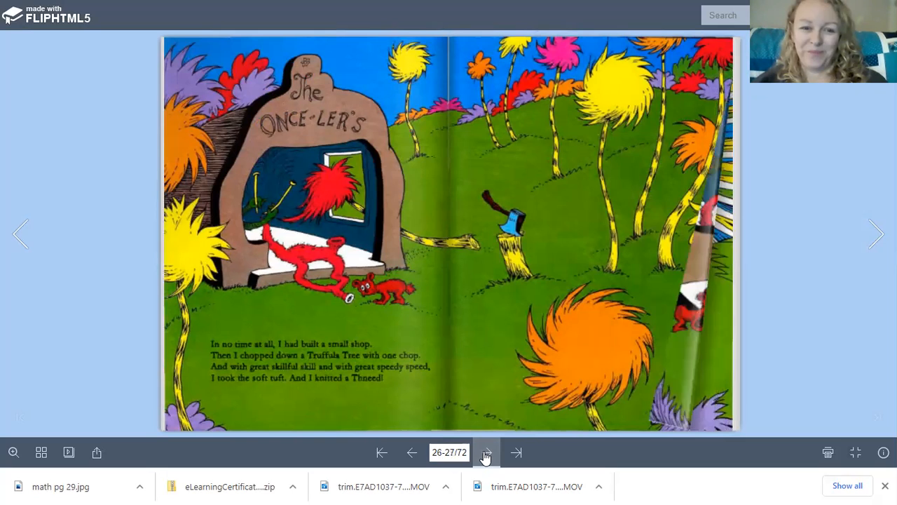
{"action": "left_click", "coordinate": [486, 452]}
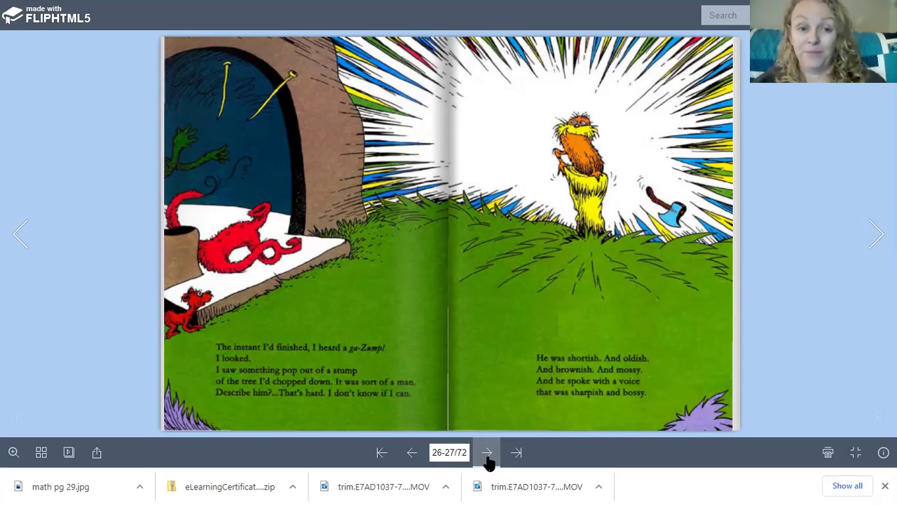
{"action": "left_click", "coordinate": [487, 452]}
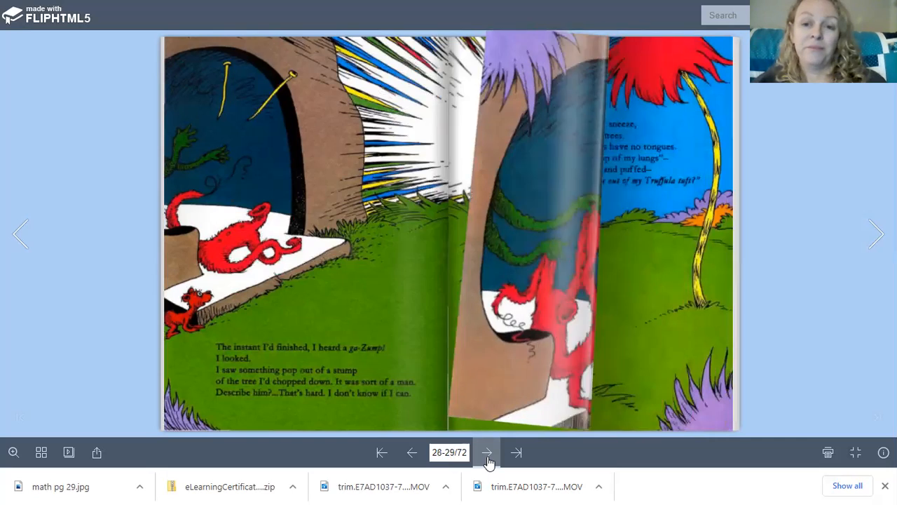
{"action": "left_click", "coordinate": [488, 452]}
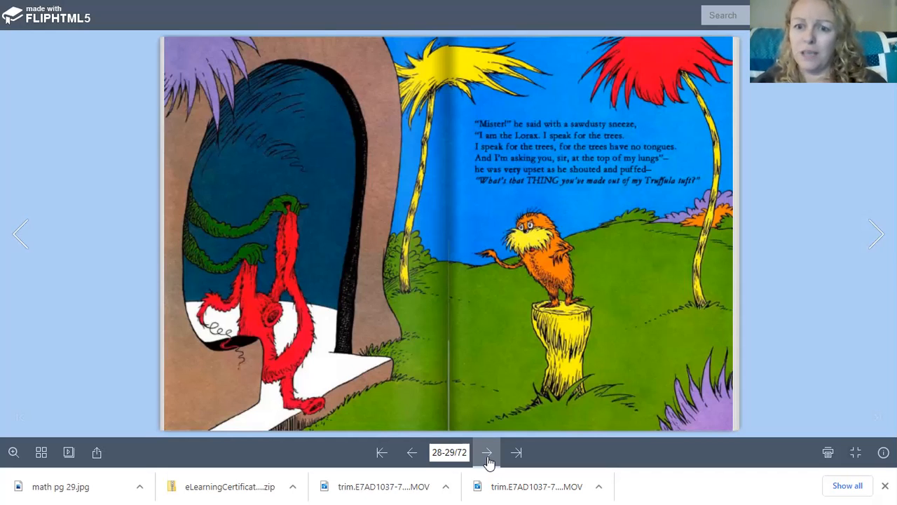
{"action": "left_click", "coordinate": [487, 452]}
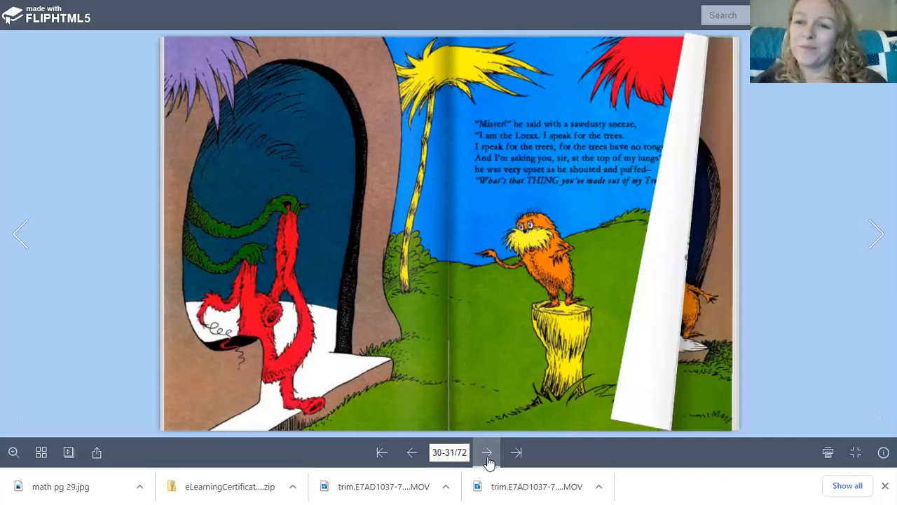
{"action": "left_click", "coordinate": [488, 452]}
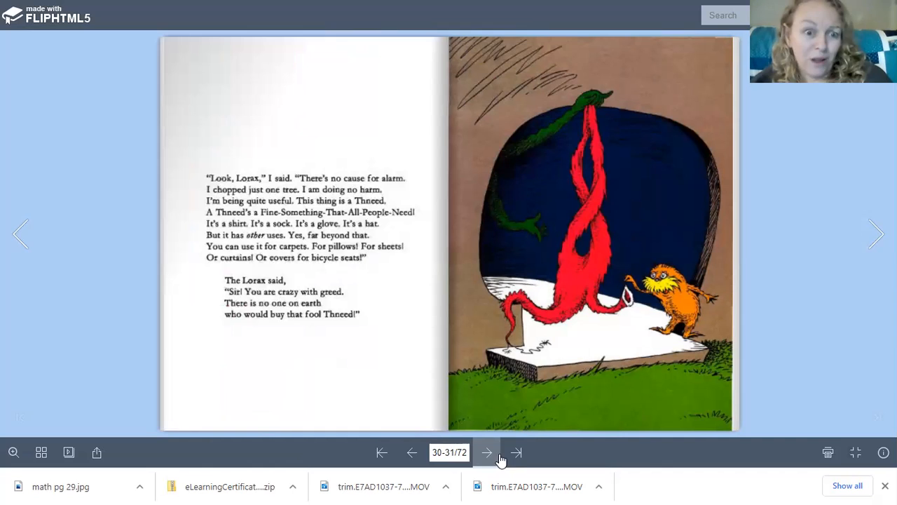
{"action": "mouse_move", "coordinate": [515, 452]}
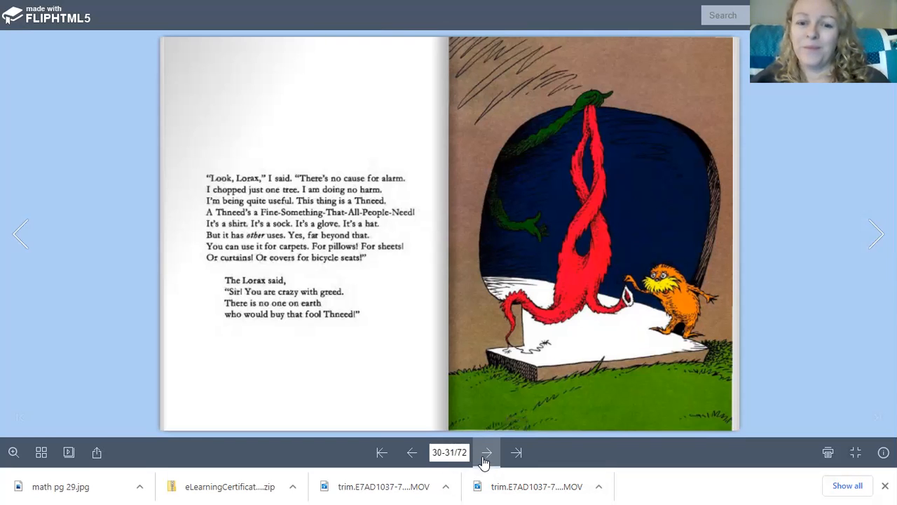
{"action": "left_click", "coordinate": [487, 452]}
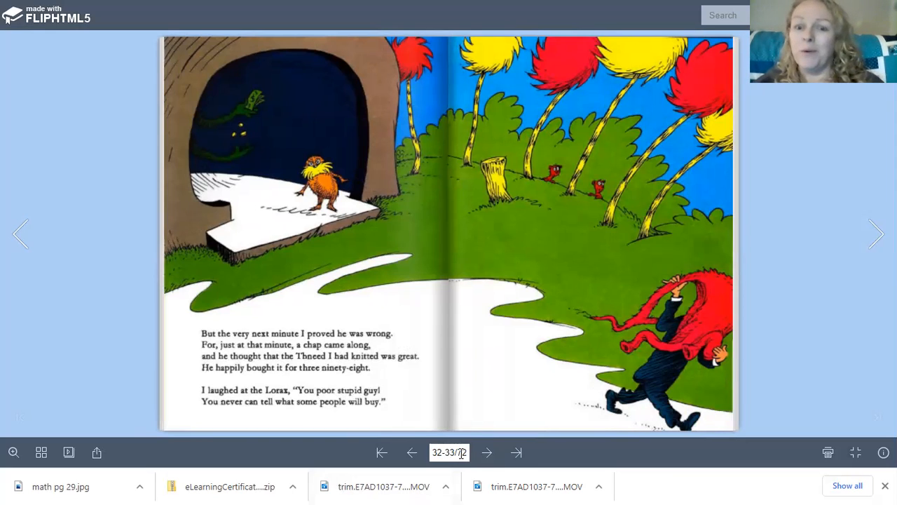
Page past the radio-phone pages to the Thneed factory spread, pages 36–37
{"action": "left_click", "coordinate": [487, 452]}
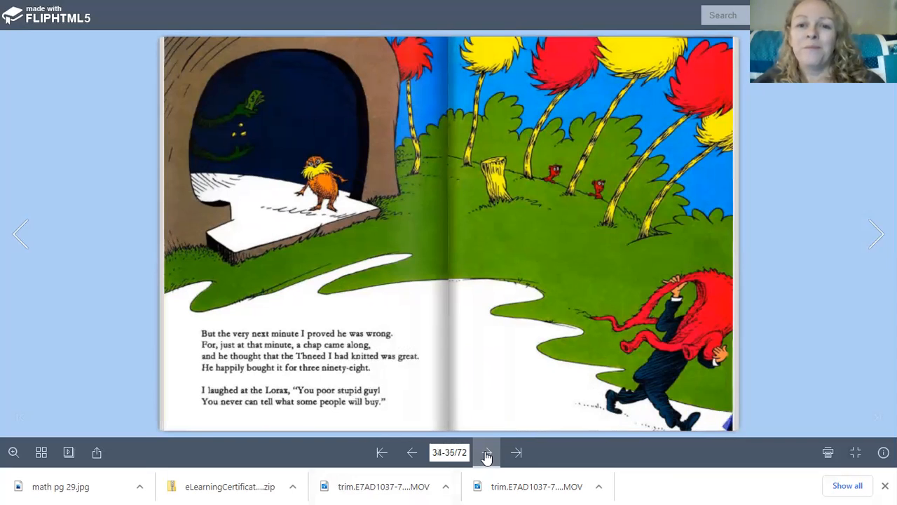
{"action": "left_click", "coordinate": [487, 452]}
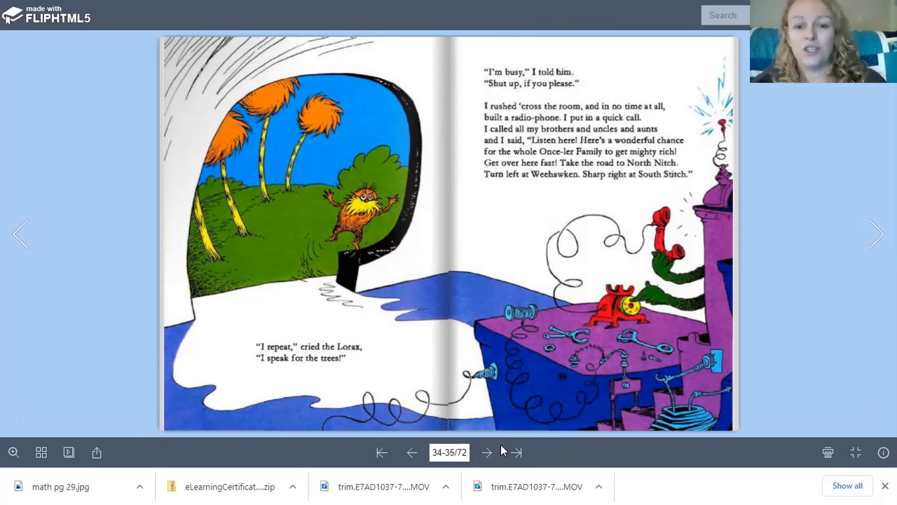
{"action": "left_click", "coordinate": [487, 452]}
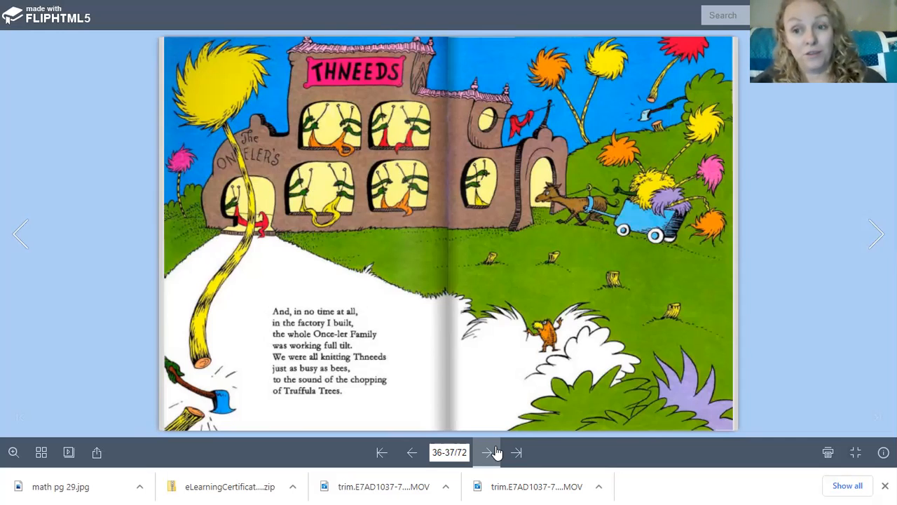
Turn to pages 38–39, the Super-Axe-Hacker spread
{"action": "left_click", "coordinate": [486, 452]}
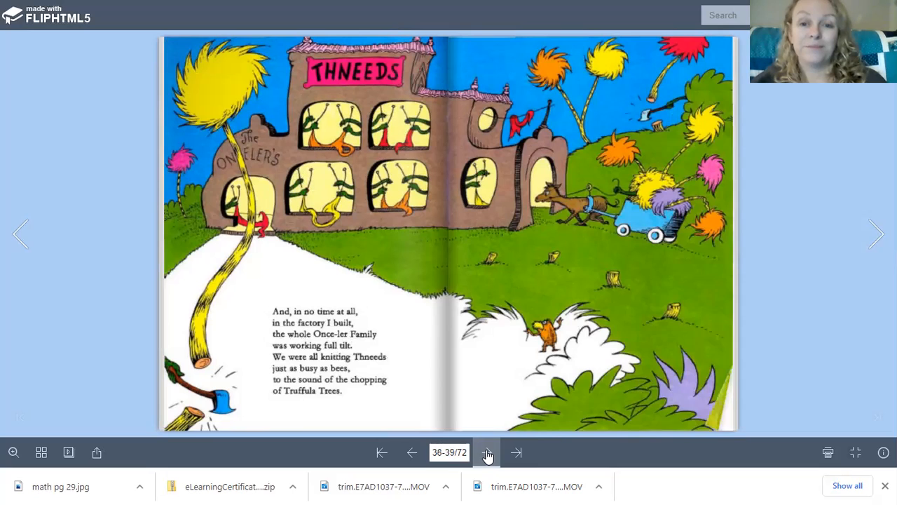
{"action": "left_click", "coordinate": [487, 452]}
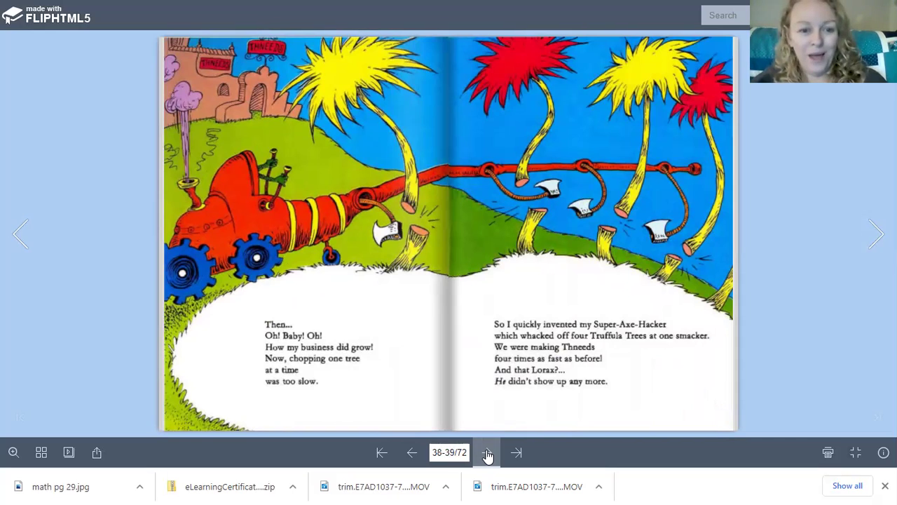
{"action": "mouse_move", "coordinate": [422, 419]}
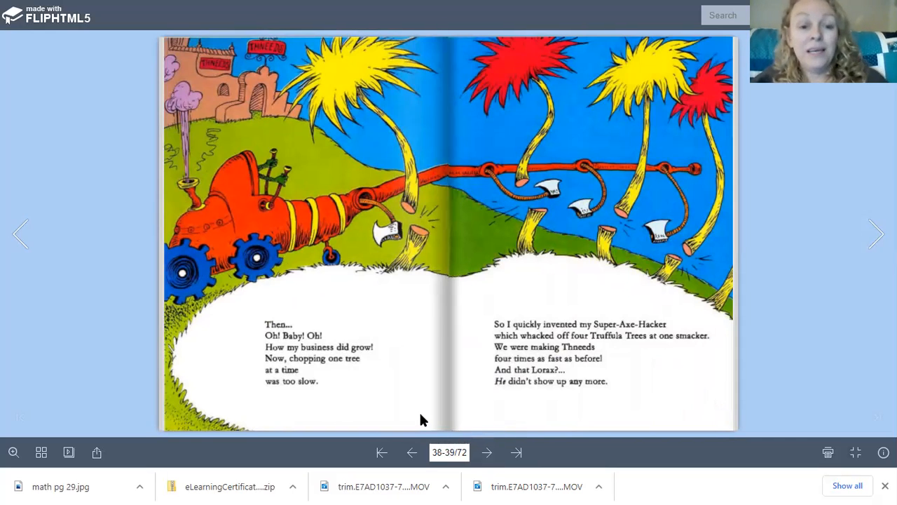
{"action": "mouse_move", "coordinate": [418, 418]}
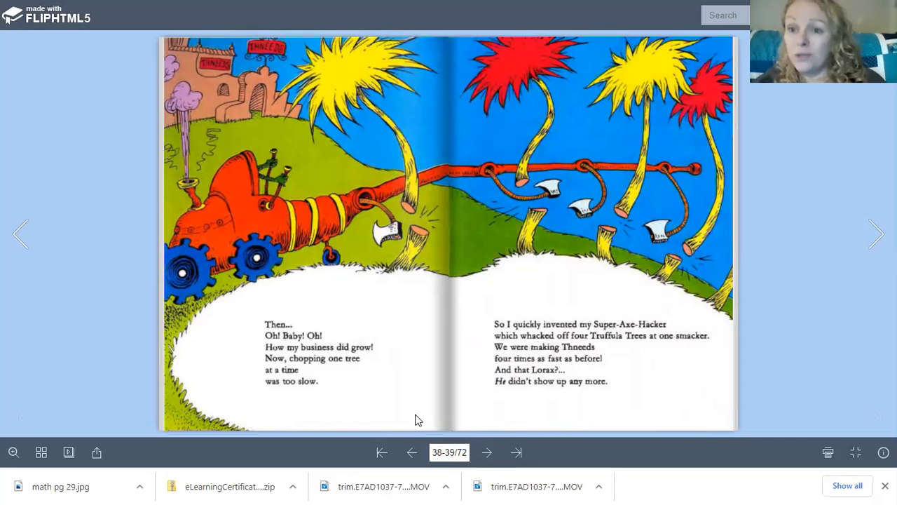
{"action": "mouse_move", "coordinate": [461, 378]}
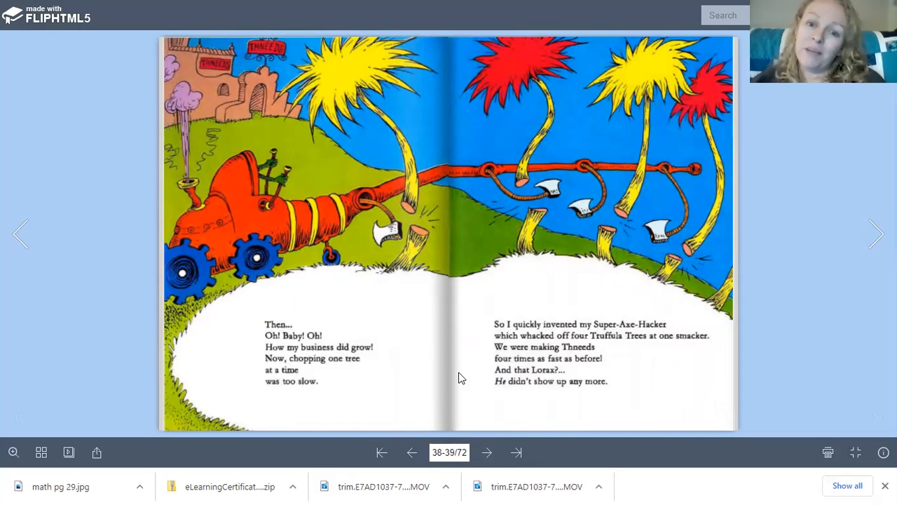
{"action": "mouse_move", "coordinate": [468, 372]}
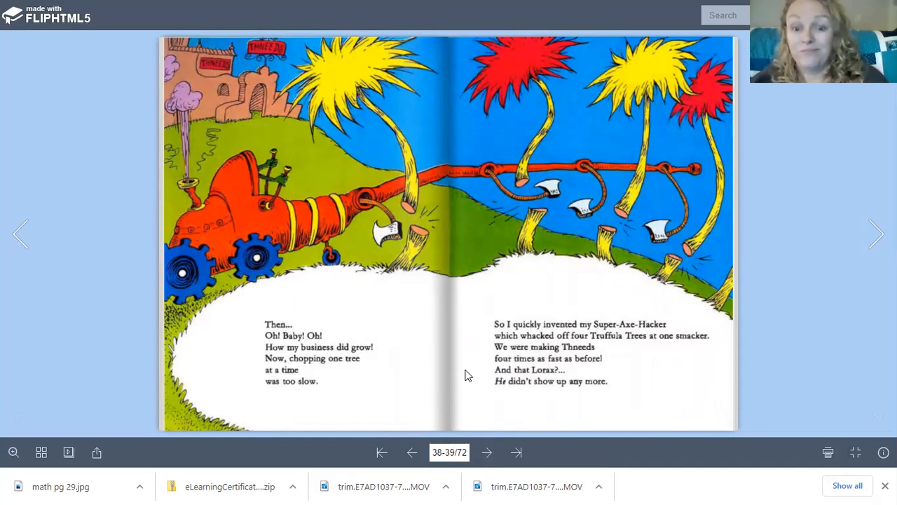
{"action": "mouse_move", "coordinate": [475, 440]}
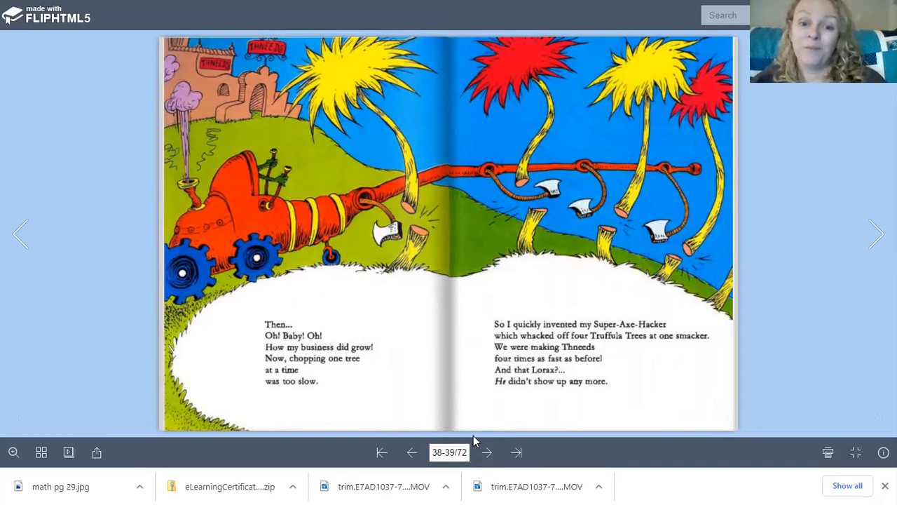
Page through spread 40–41 to pages 42–43, where the Bar-ba-loots leave
{"action": "left_click", "coordinate": [487, 452]}
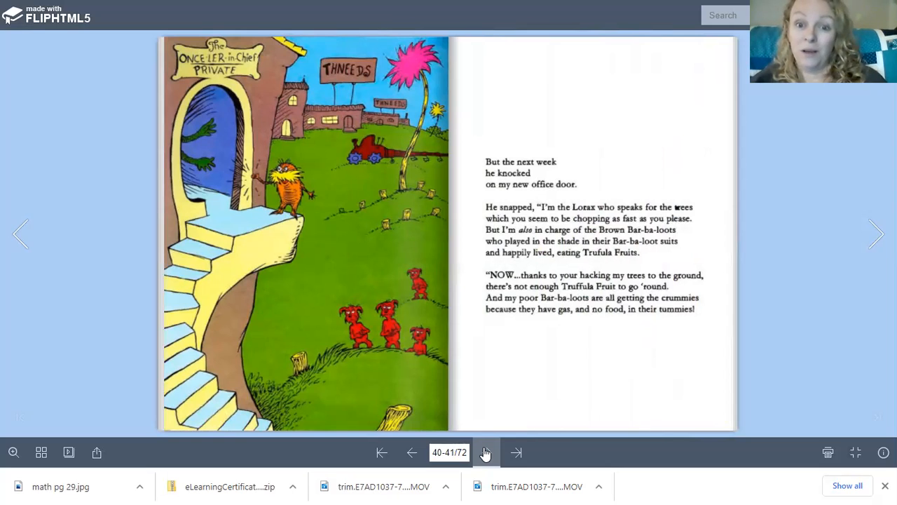
{"action": "mouse_move", "coordinate": [518, 418]}
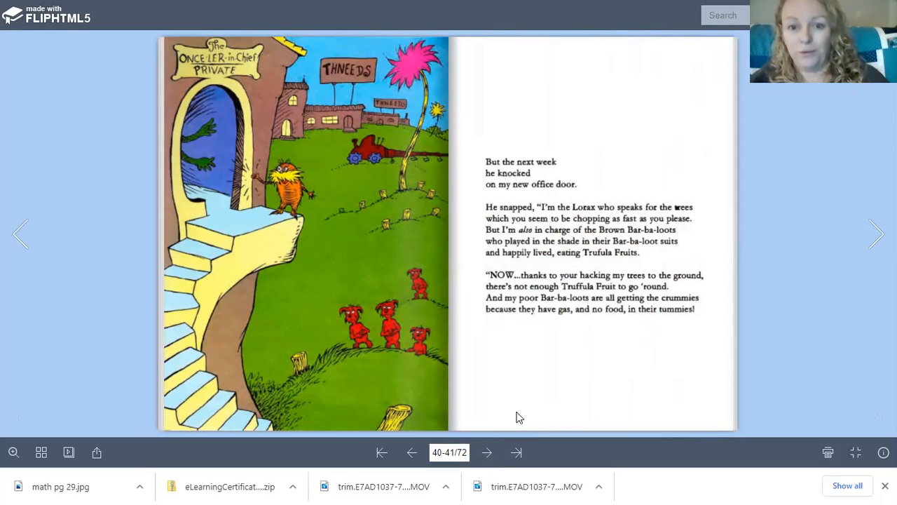
{"action": "mouse_move", "coordinate": [550, 394]}
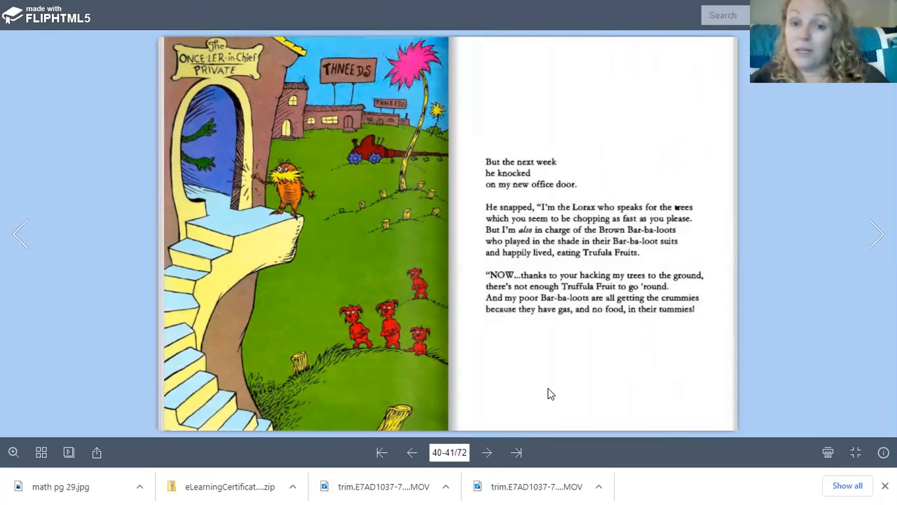
{"action": "mouse_move", "coordinate": [539, 448]}
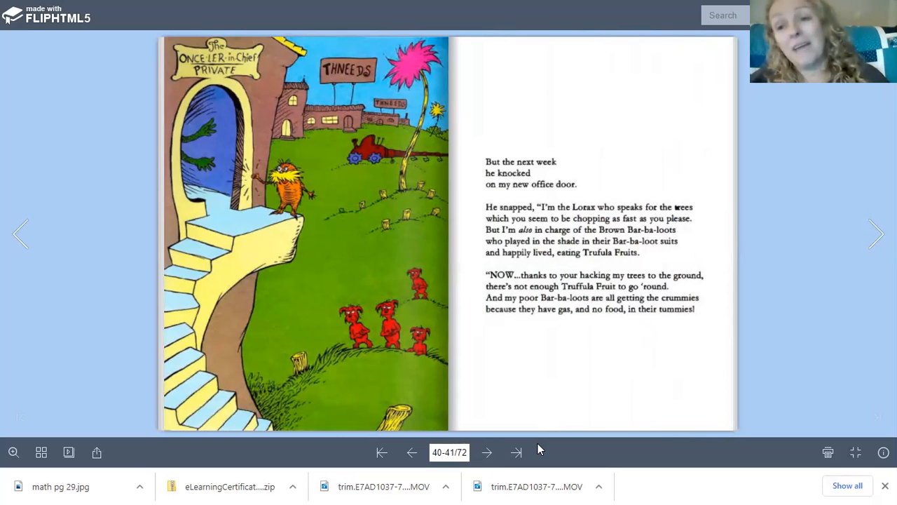
{"action": "mouse_move", "coordinate": [516, 452]}
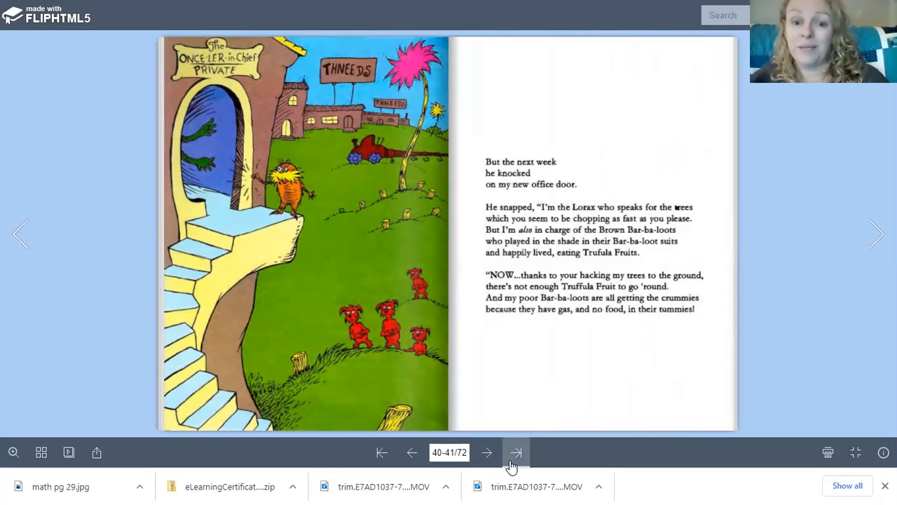
{"action": "left_click", "coordinate": [486, 452]}
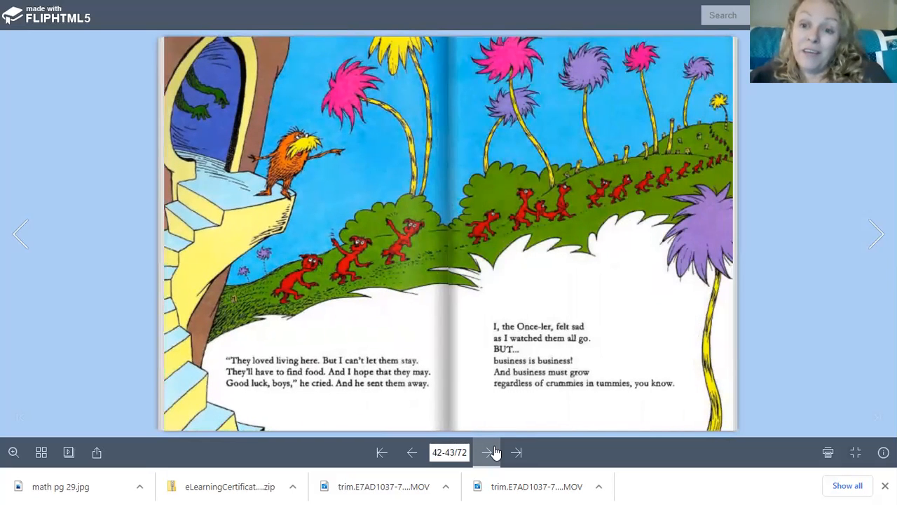
{"action": "mouse_move", "coordinate": [329, 450]}
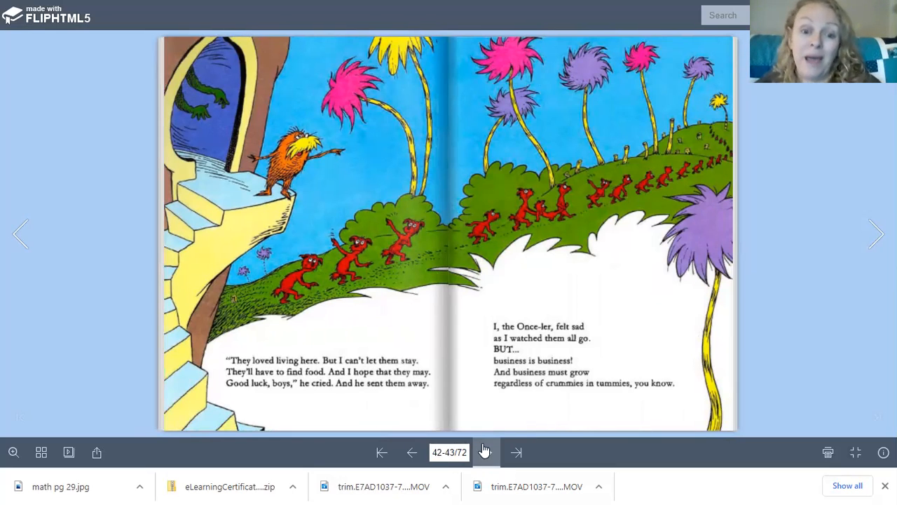
{"action": "mouse_move", "coordinate": [487, 452]}
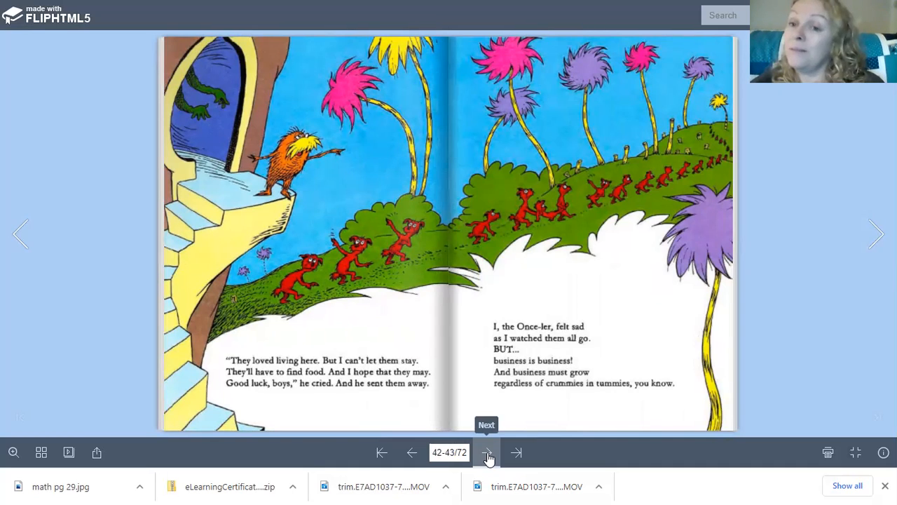
Flip past the smog and Swomee-Swan spreads to the Gluppity-Glupp pages 50–51
{"action": "left_click", "coordinate": [487, 452]}
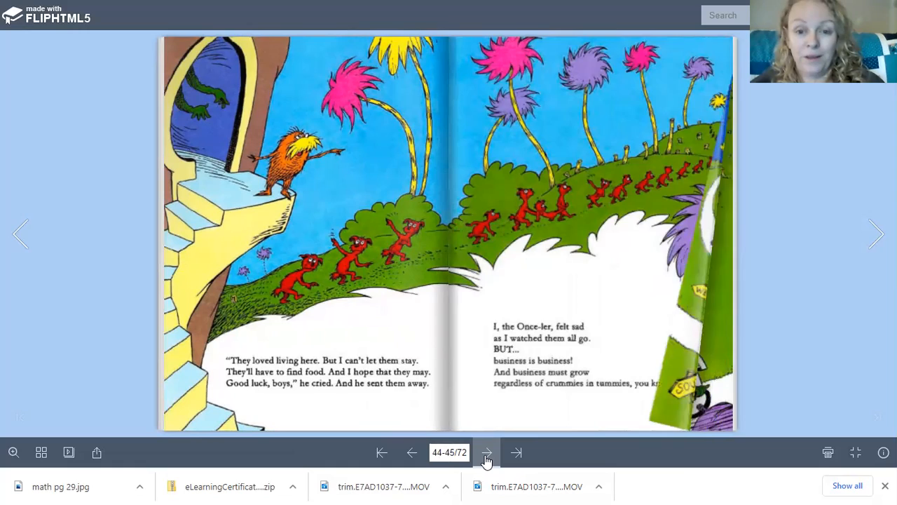
{"action": "left_click", "coordinate": [486, 452]}
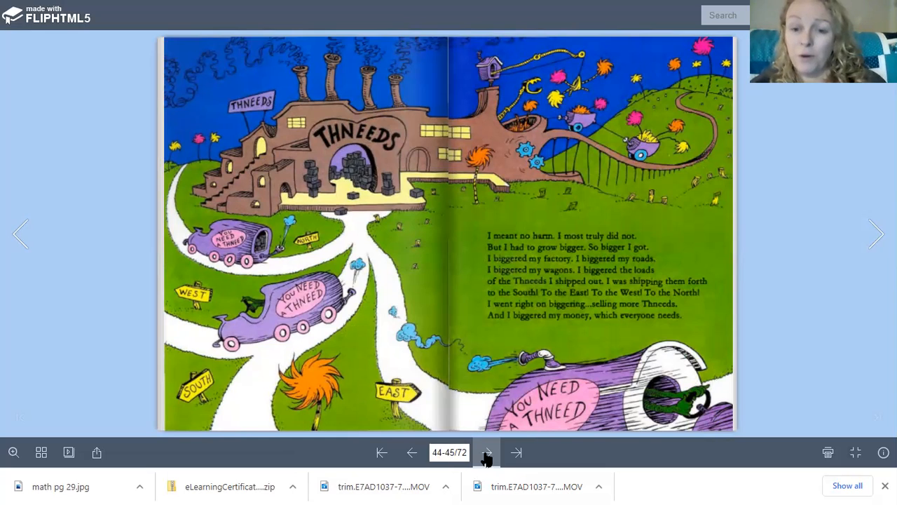
{"action": "mouse_move", "coordinate": [486, 452]}
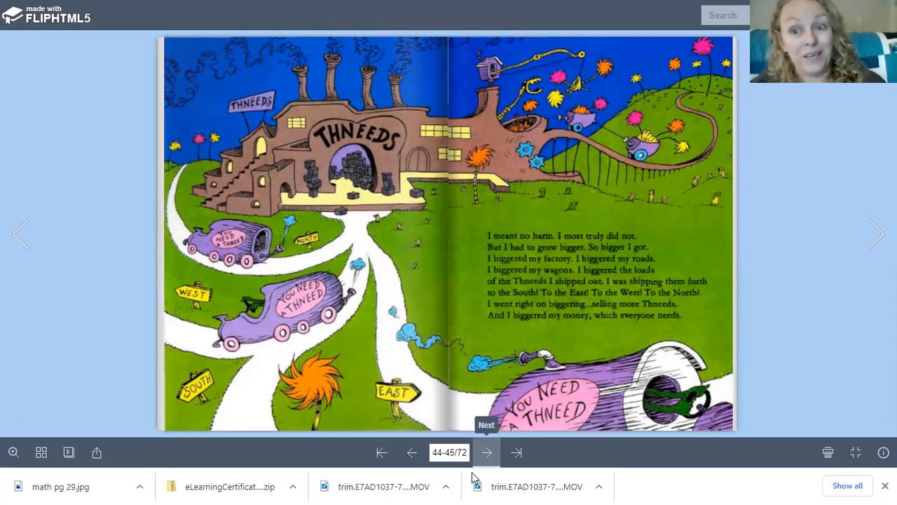
{"action": "left_click", "coordinate": [486, 452]}
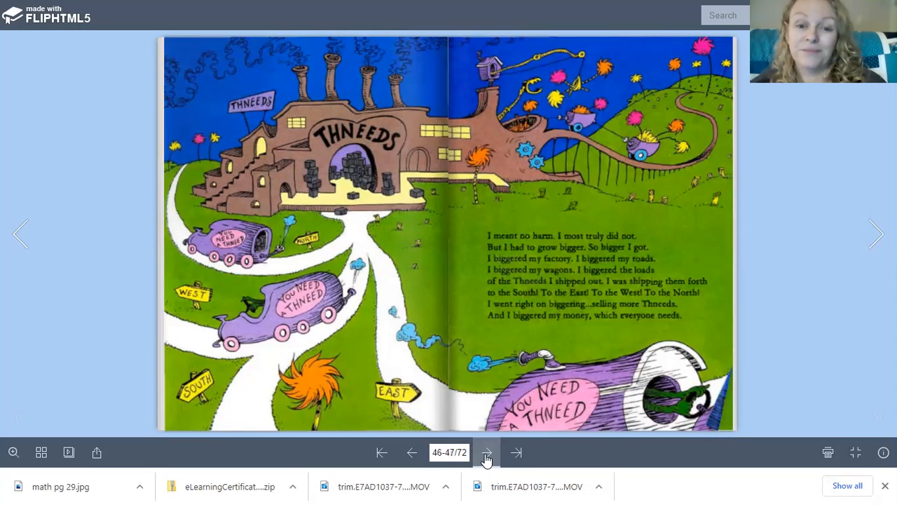
{"action": "left_click", "coordinate": [486, 452]}
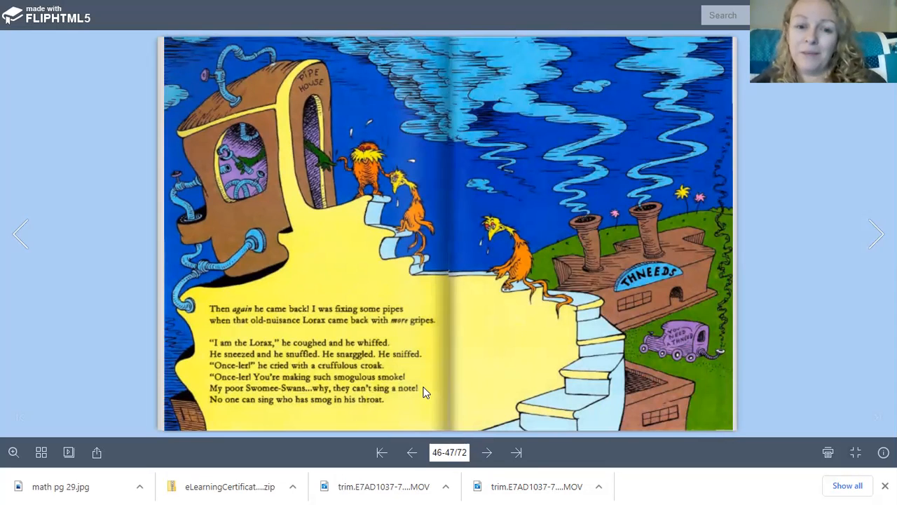
{"action": "mouse_move", "coordinate": [409, 350]}
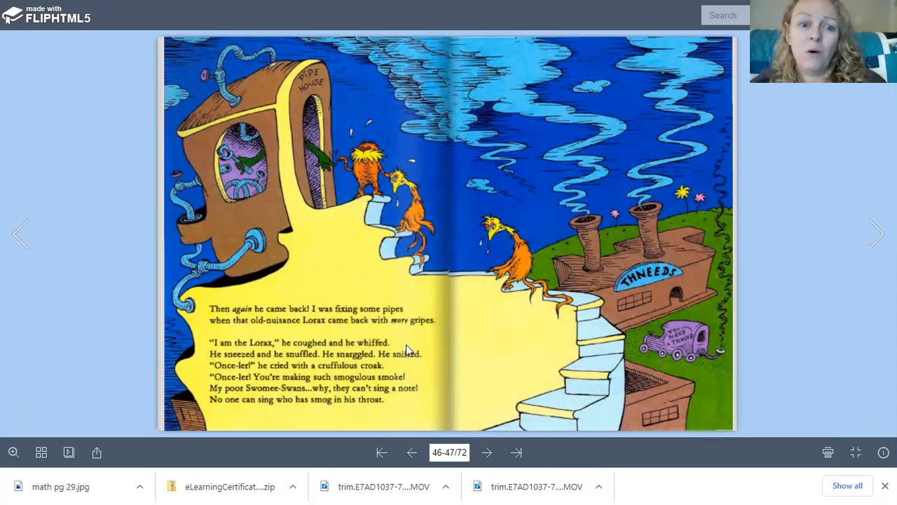
{"action": "mouse_move", "coordinate": [431, 343]}
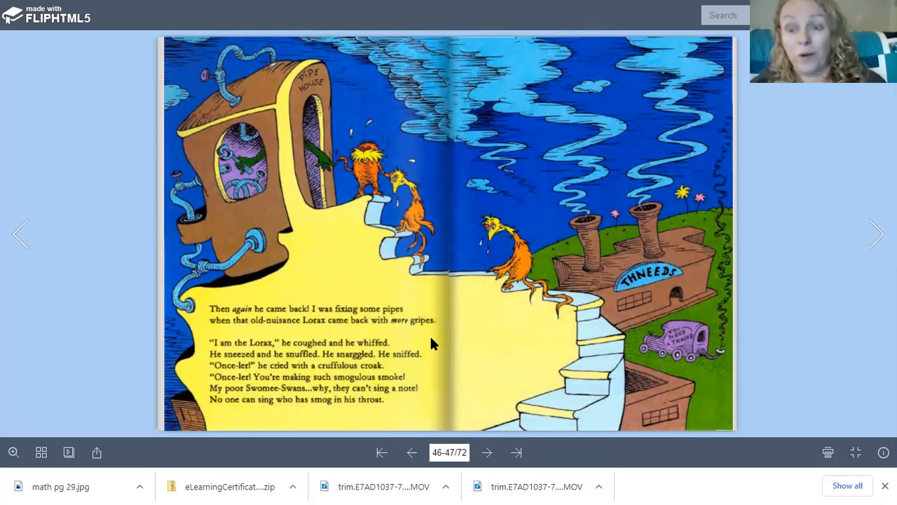
{"action": "mouse_move", "coordinate": [394, 370]}
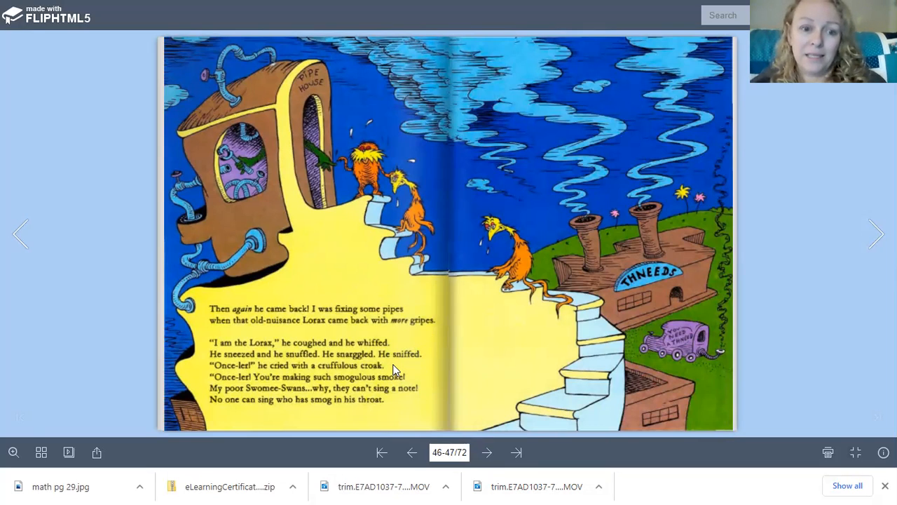
{"action": "mouse_move", "coordinate": [399, 375]}
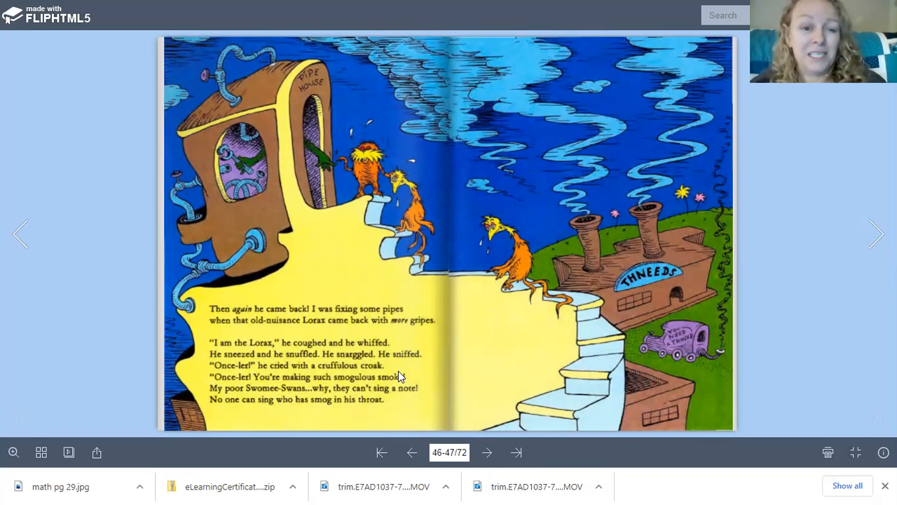
{"action": "mouse_move", "coordinate": [401, 379]}
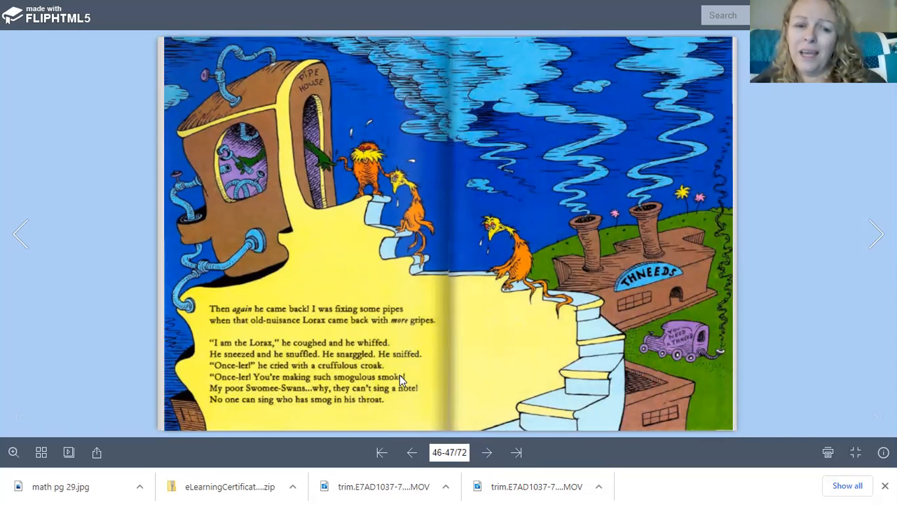
{"action": "mouse_move", "coordinate": [403, 402]}
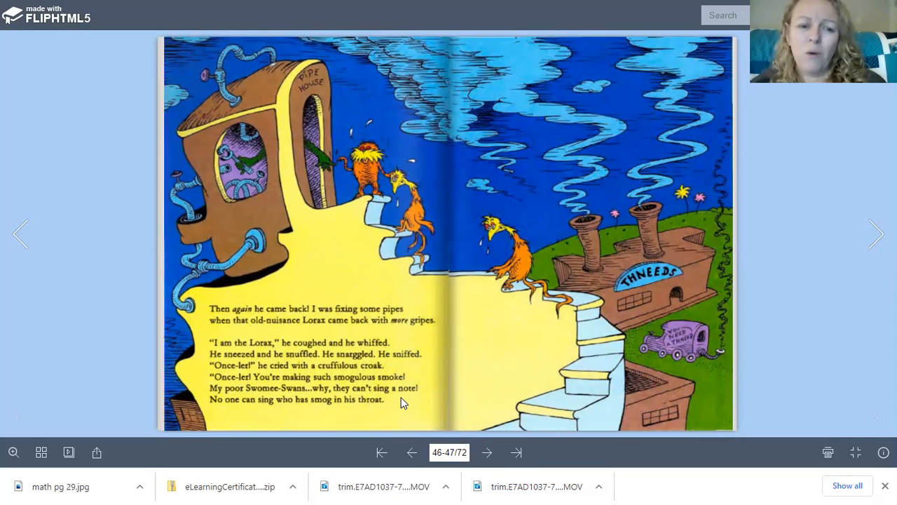
{"action": "mouse_move", "coordinate": [452, 449]}
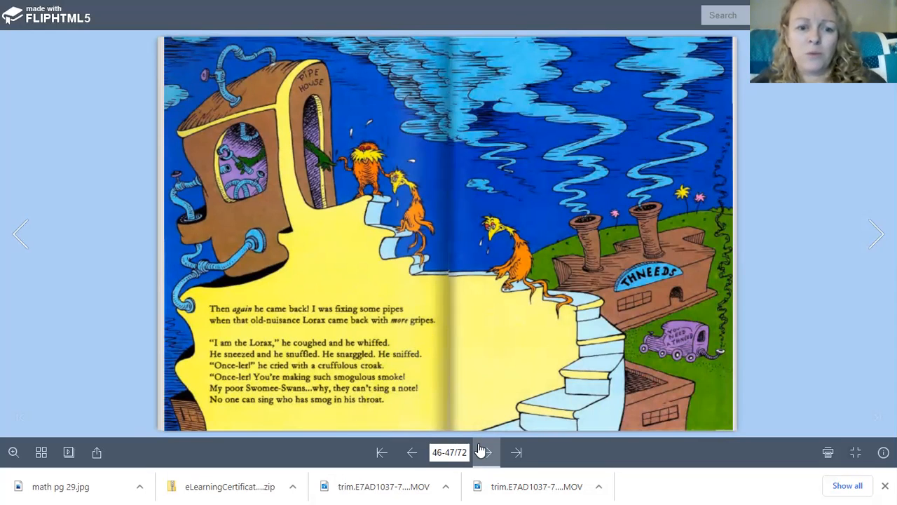
{"action": "mouse_move", "coordinate": [487, 452]}
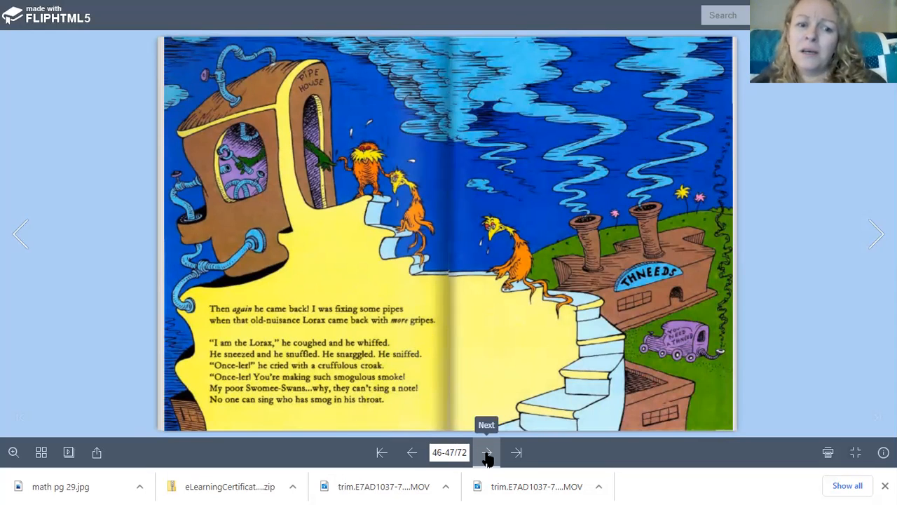
{"action": "mouse_move", "coordinate": [610, 87]}
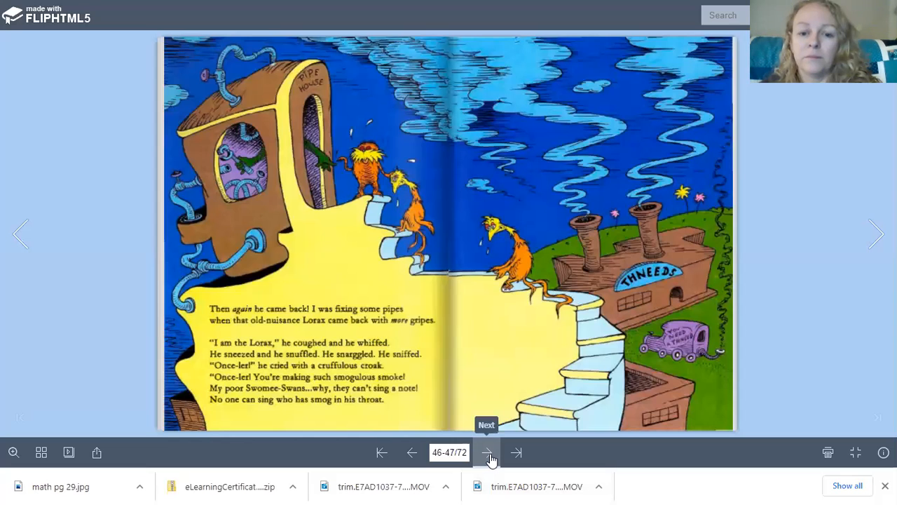
{"action": "left_click", "coordinate": [487, 452]}
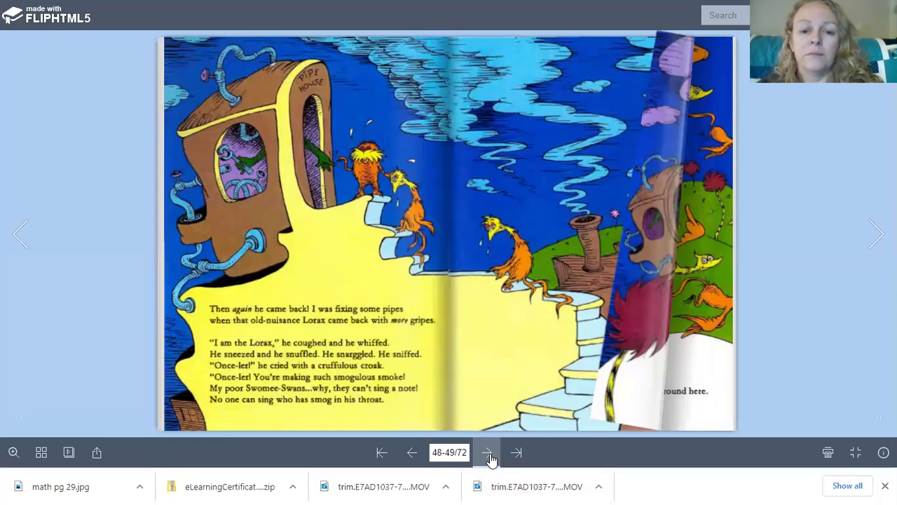
{"action": "left_click", "coordinate": [488, 452]}
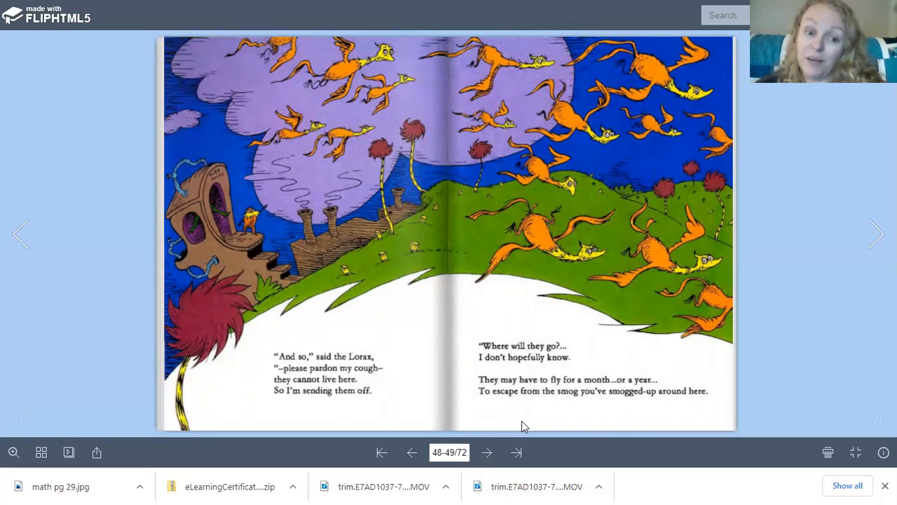
{"action": "mouse_move", "coordinate": [525, 430]}
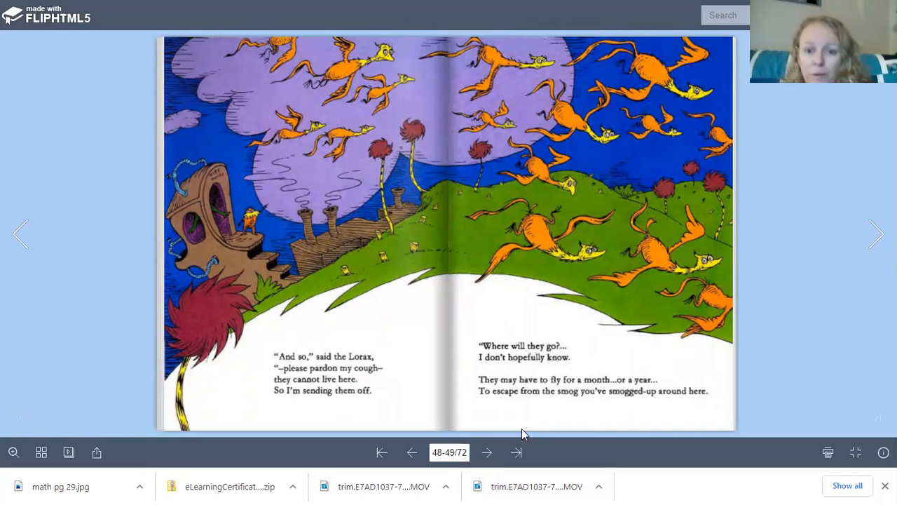
{"action": "mouse_move", "coordinate": [593, 390]}
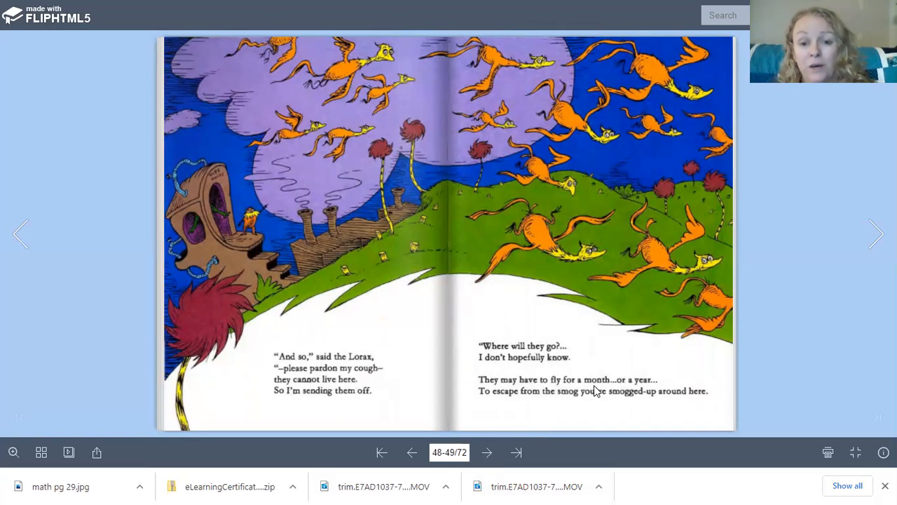
{"action": "mouse_move", "coordinate": [589, 408]}
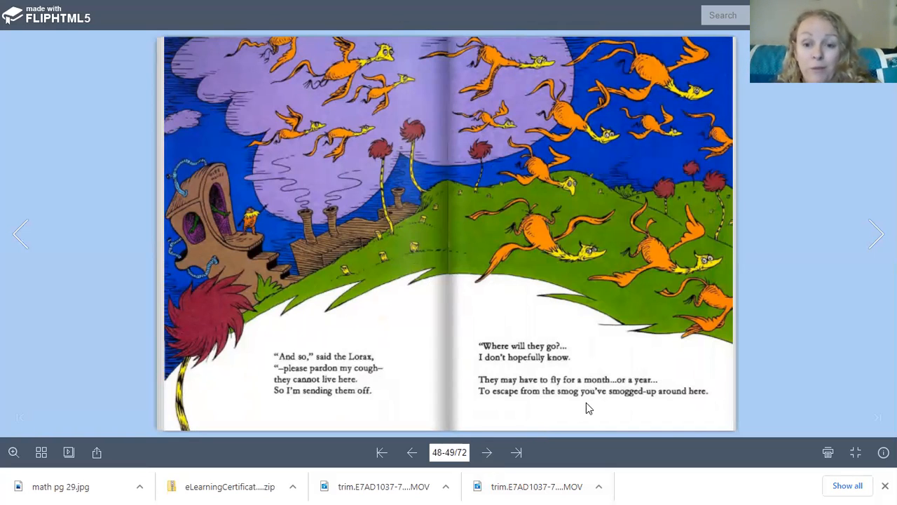
{"action": "mouse_move", "coordinate": [569, 449]}
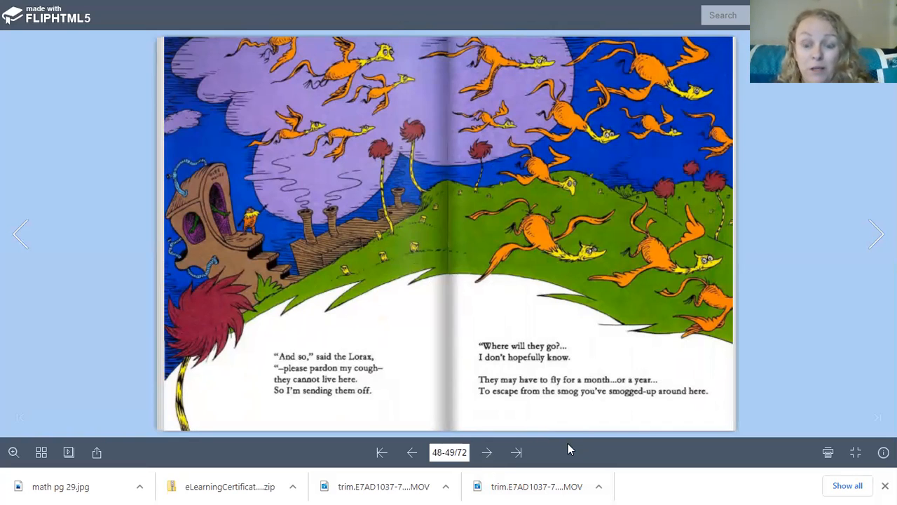
{"action": "left_click", "coordinate": [486, 452]}
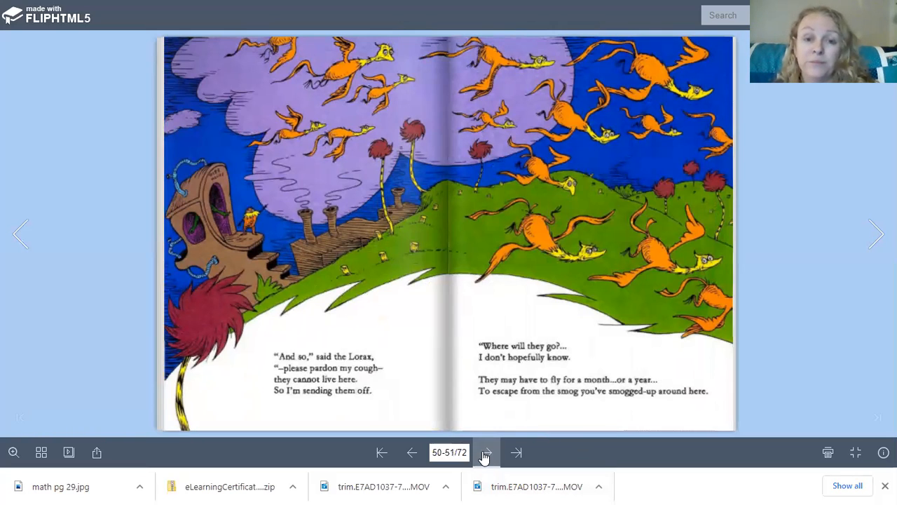
{"action": "left_click", "coordinate": [486, 452]}
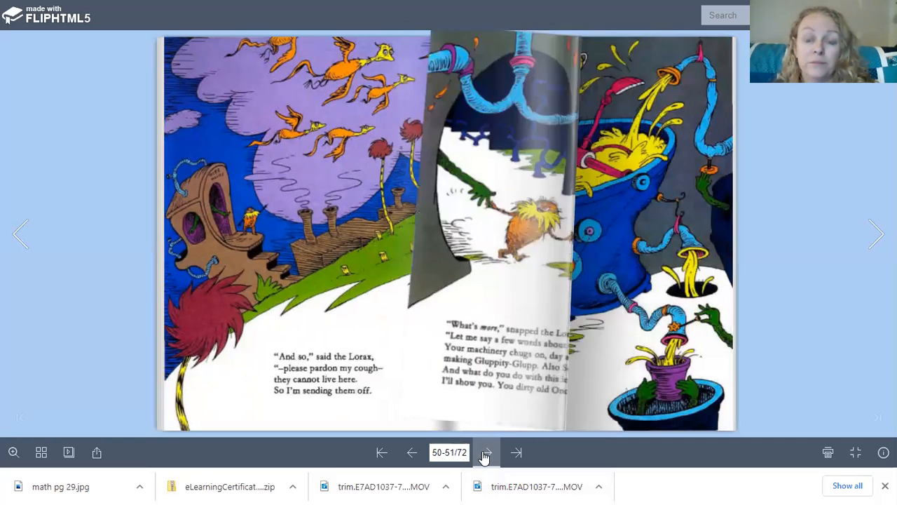
{"action": "left_click", "coordinate": [486, 452]}
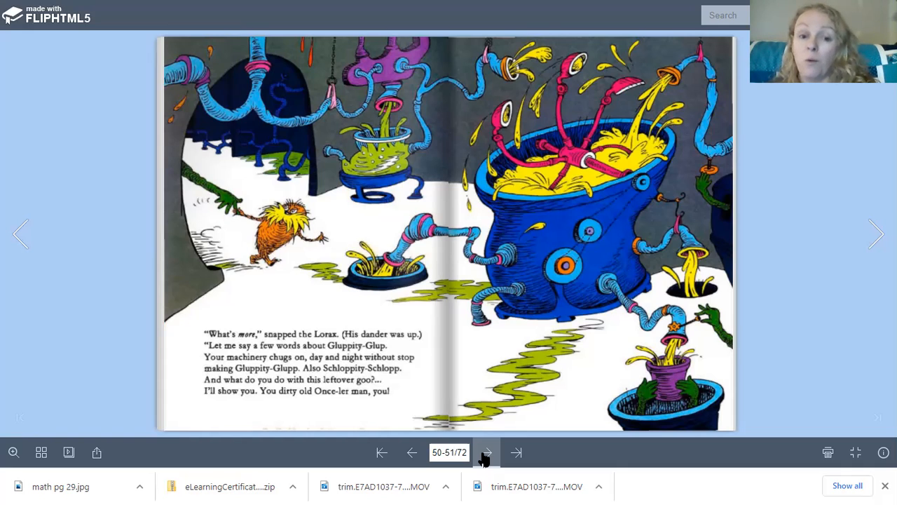
Page through spreads 52–53 and 54–55 to pages 56–57, the last Truffula Tree
{"action": "left_click", "coordinate": [486, 452]}
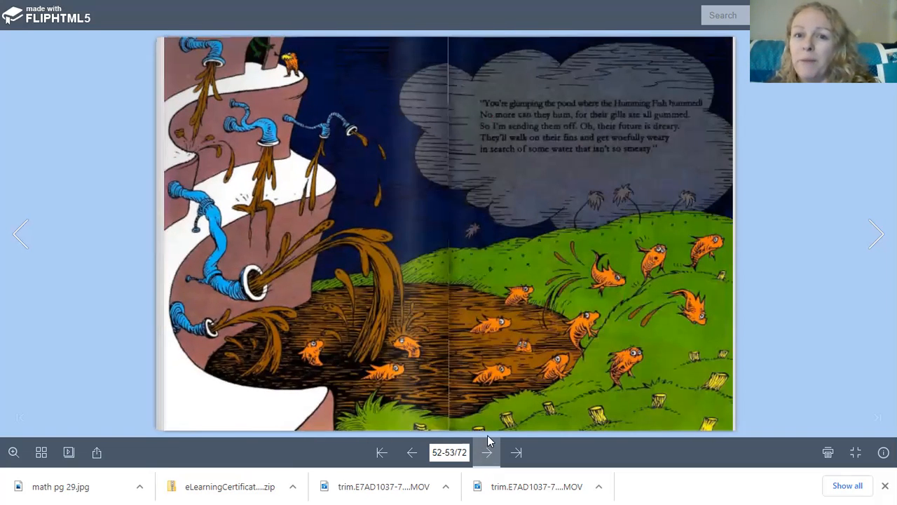
{"action": "mouse_move", "coordinate": [529, 323]}
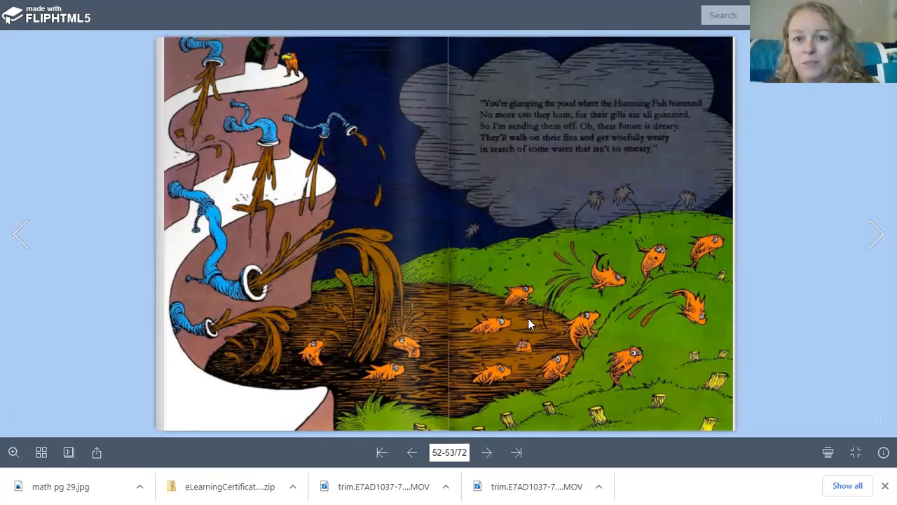
{"action": "mouse_move", "coordinate": [486, 452]}
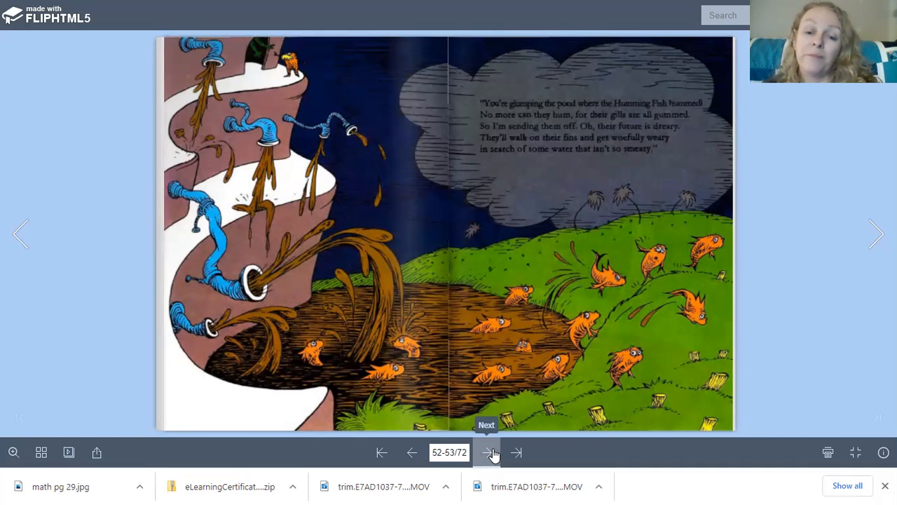
{"action": "left_click", "coordinate": [490, 452]}
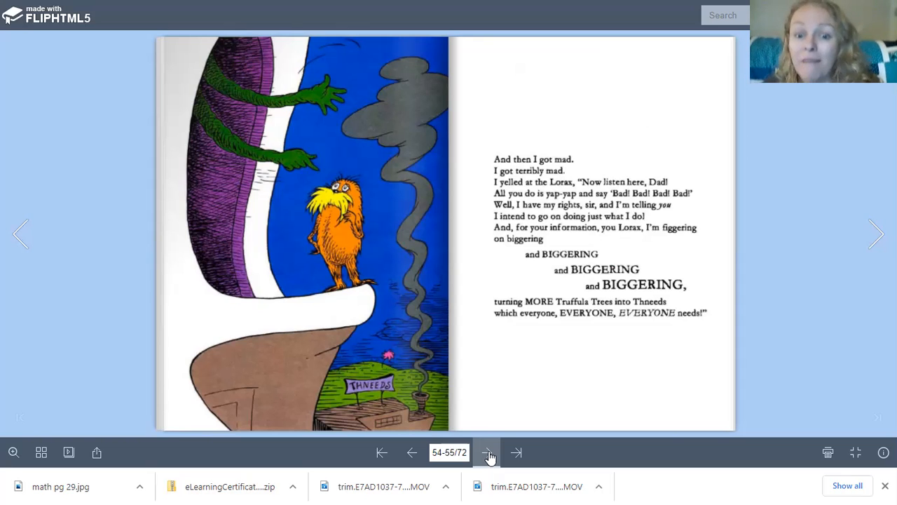
{"action": "left_click", "coordinate": [488, 452]}
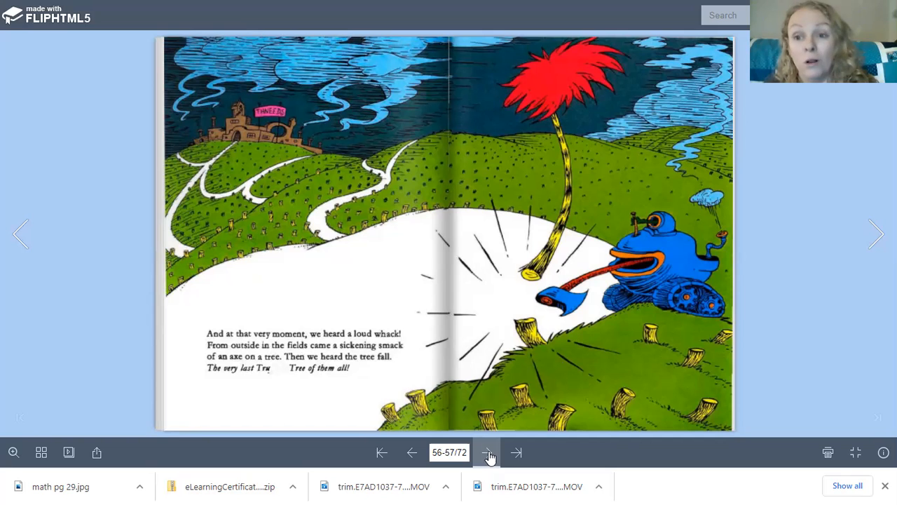
Page forward past pages 58–59 to pages 62–63 with the UNLESS rocks
{"action": "left_click", "coordinate": [488, 452]}
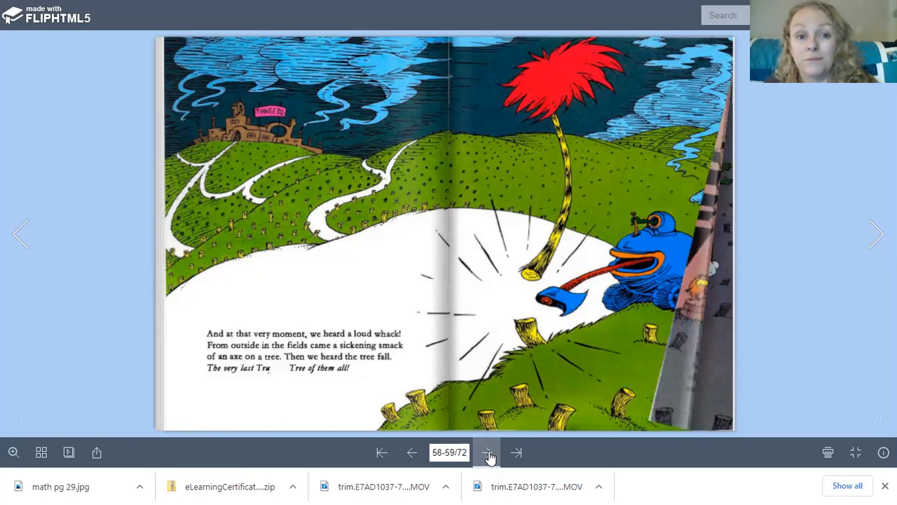
{"action": "left_click", "coordinate": [516, 452]}
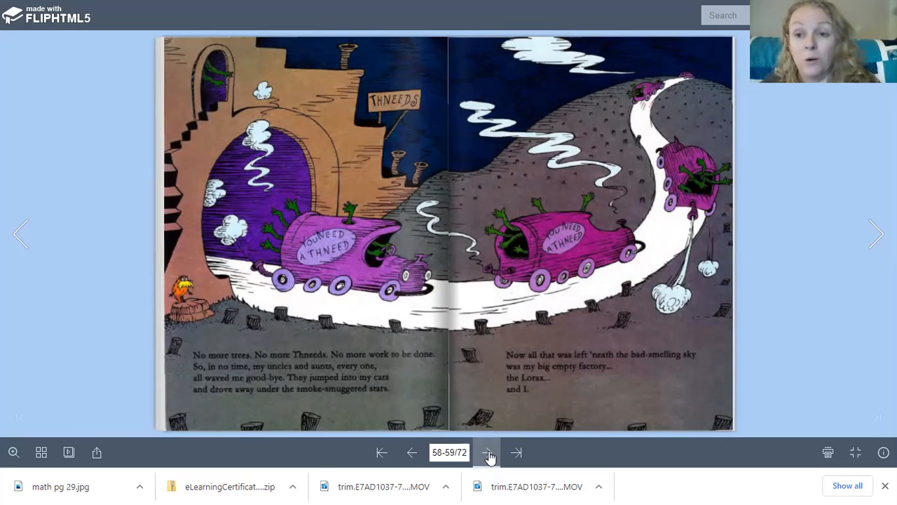
{"action": "left_click", "coordinate": [486, 452]}
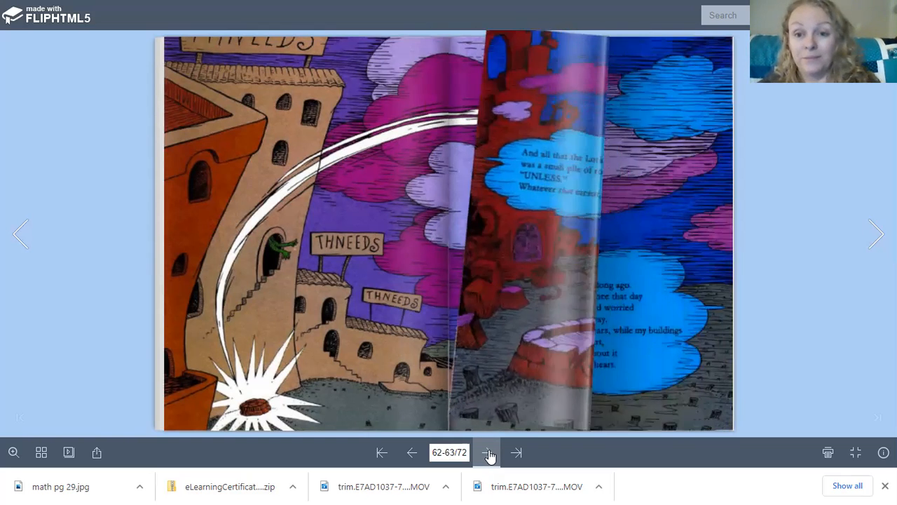
{"action": "left_click", "coordinate": [489, 452]}
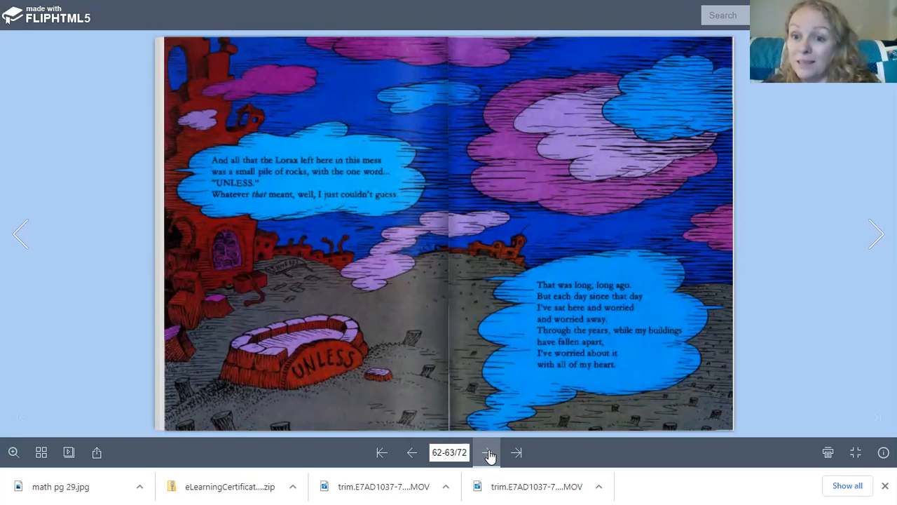
{"action": "mouse_move", "coordinate": [566, 361]}
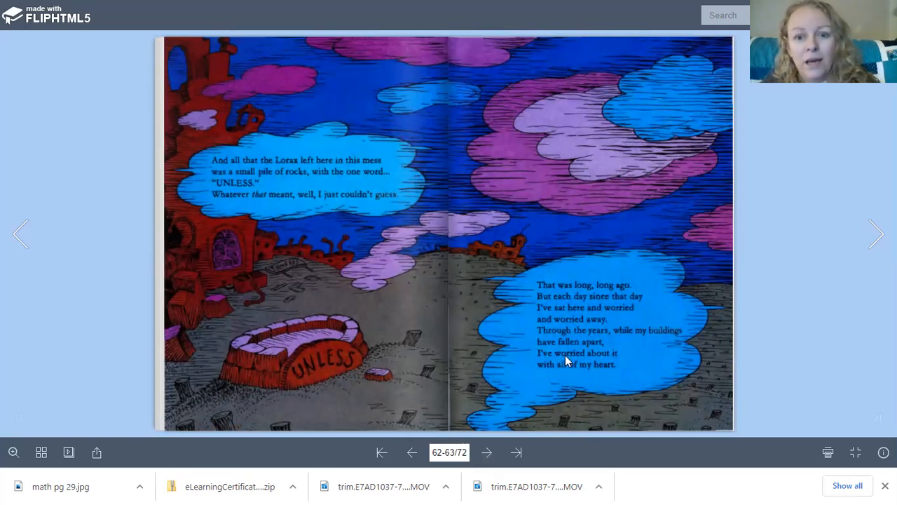
{"action": "mouse_move", "coordinate": [605, 388]}
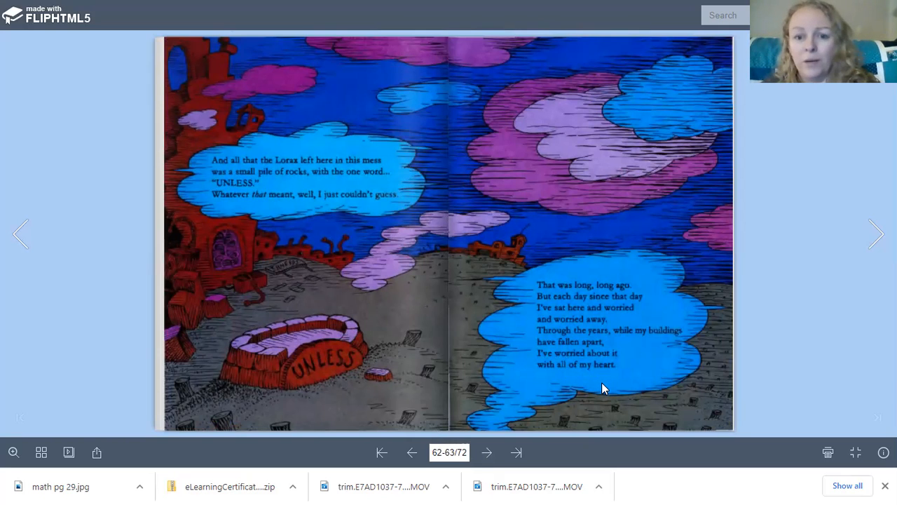
{"action": "mouse_move", "coordinate": [624, 399]}
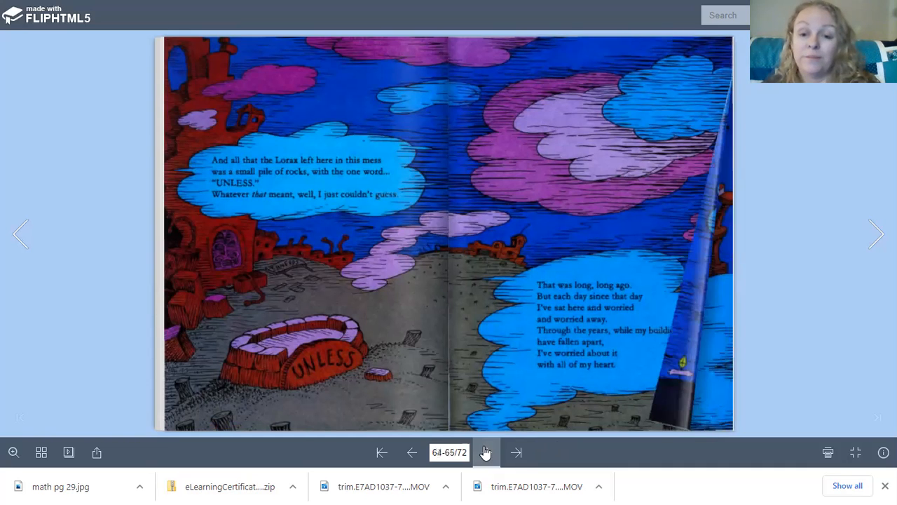
Flip through pages 64–65 and 66–67 to the last spread, pages 70–71
{"action": "left_click", "coordinate": [486, 452]}
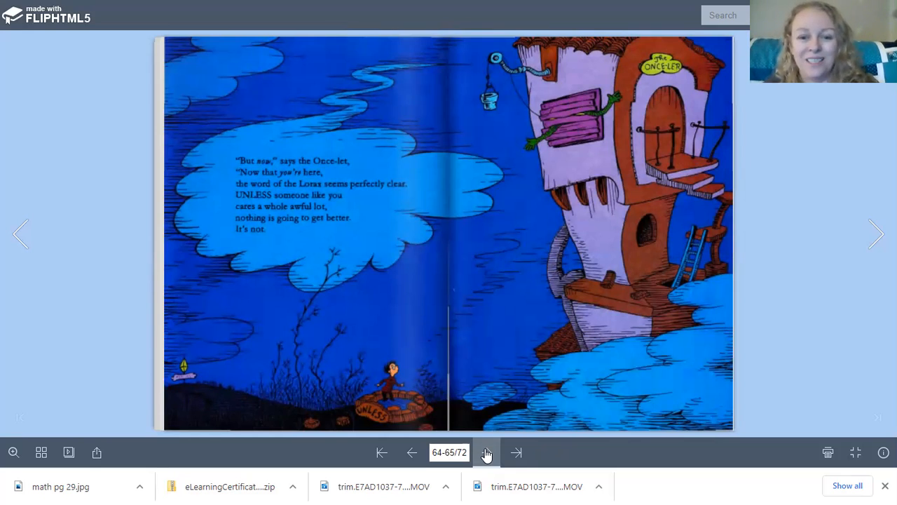
{"action": "left_click", "coordinate": [487, 452]}
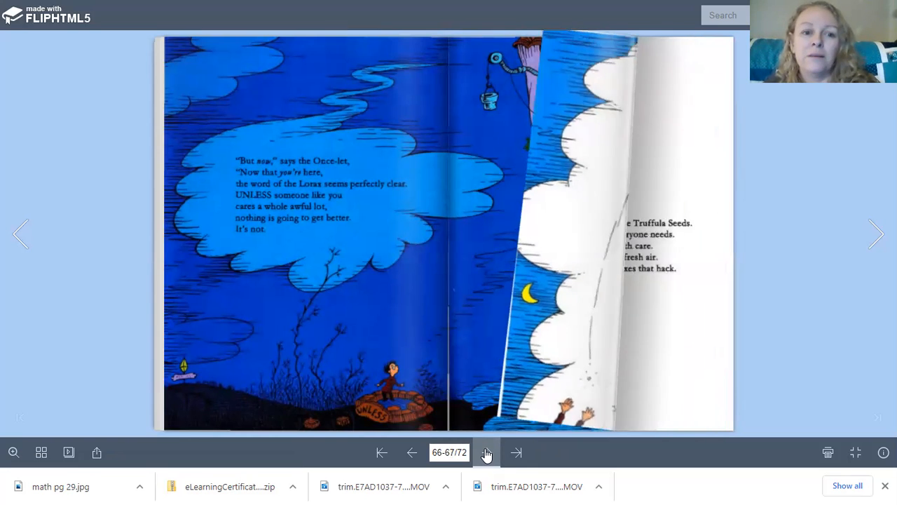
{"action": "left_click", "coordinate": [487, 452]}
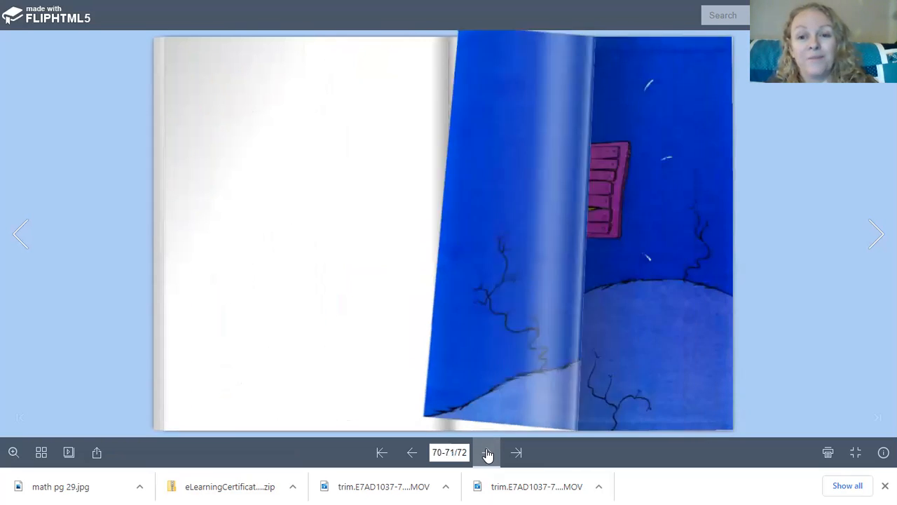
{"action": "left_click", "coordinate": [486, 452]}
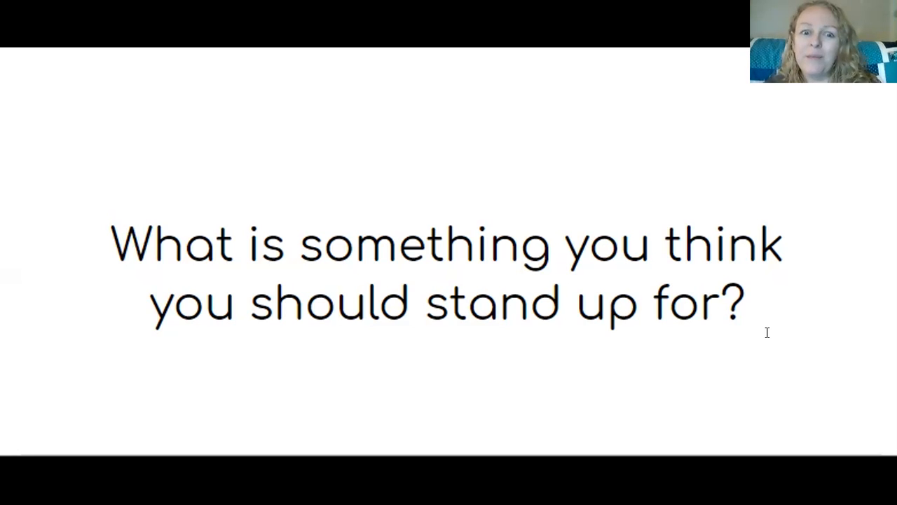
{"action": "mouse_move", "coordinate": [381, 116]}
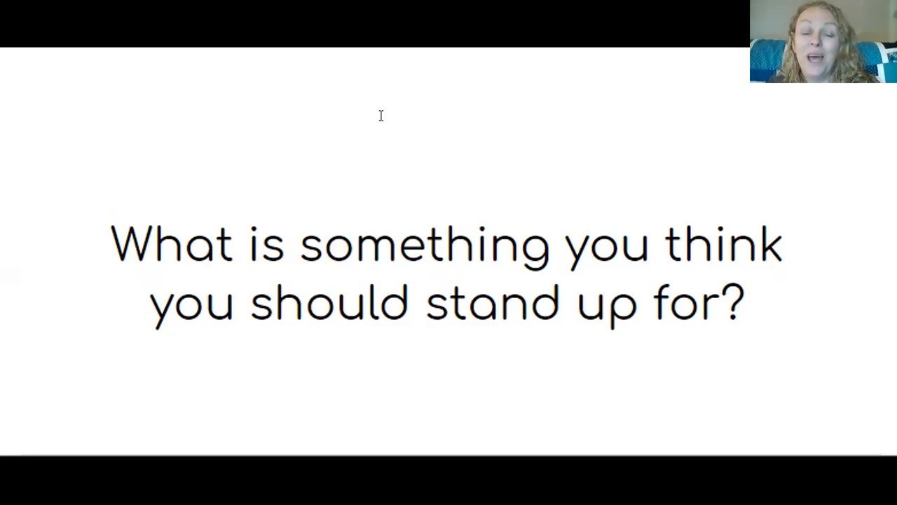
{"action": "mouse_move", "coordinate": [576, 227]}
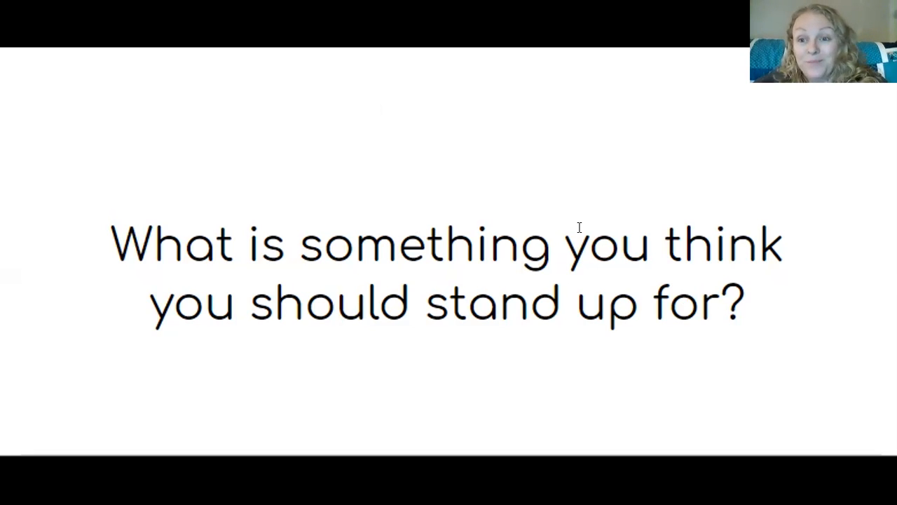
{"action": "mouse_move", "coordinate": [564, 219]}
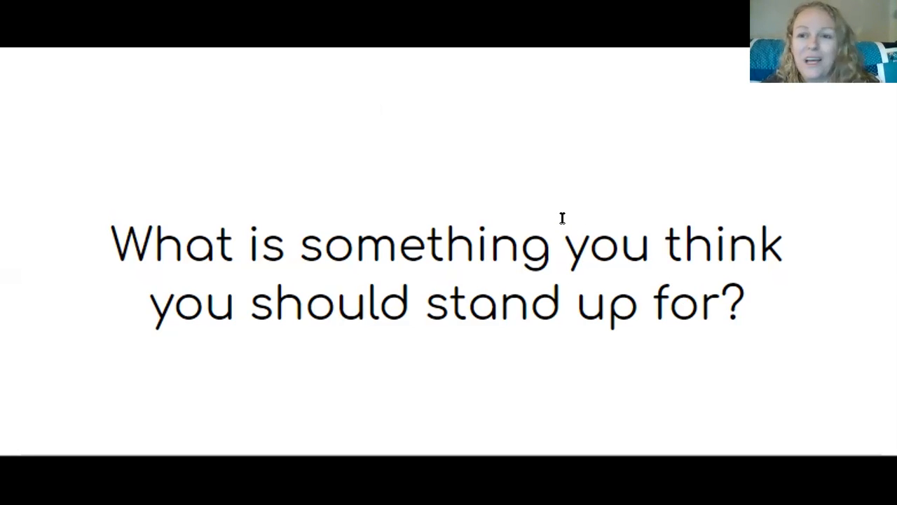
{"action": "mouse_move", "coordinate": [849, 188]}
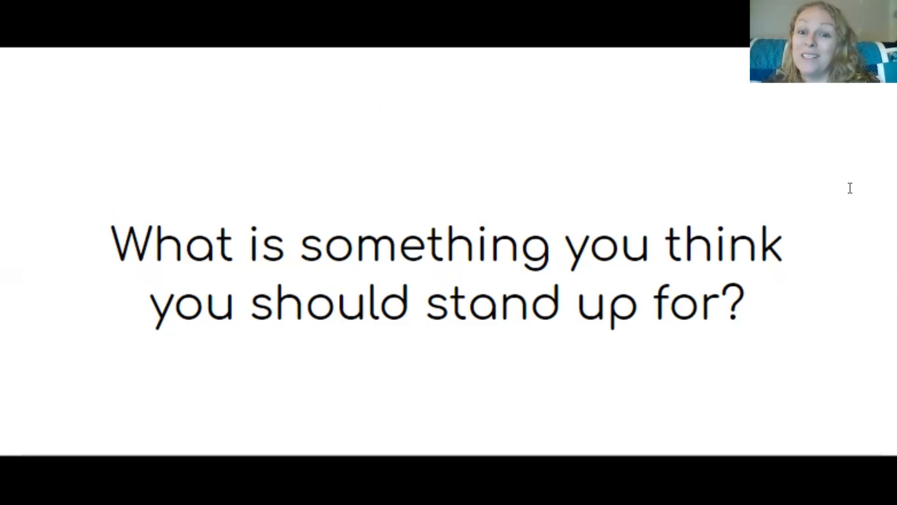